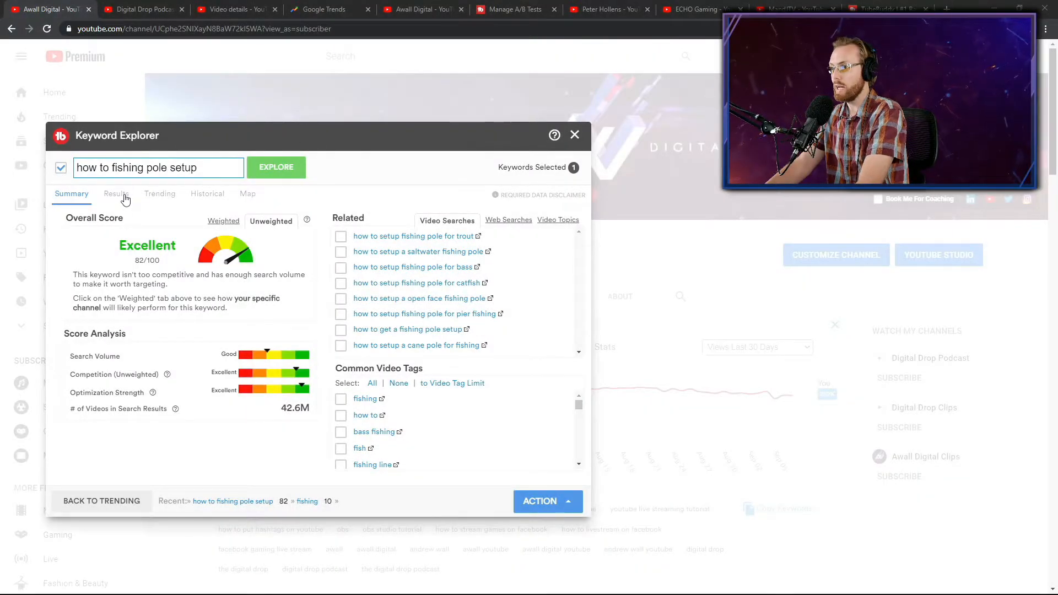
- Show the Results list of top-ranking videos for 'how to fishing pole setup'
left_click(115, 194)
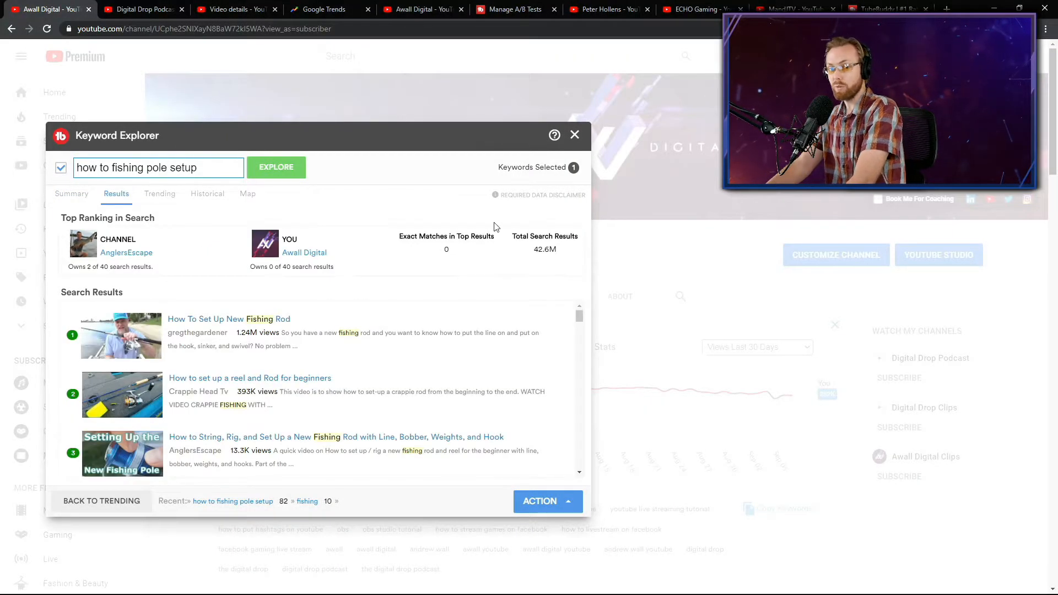
mouse_move(455, 284)
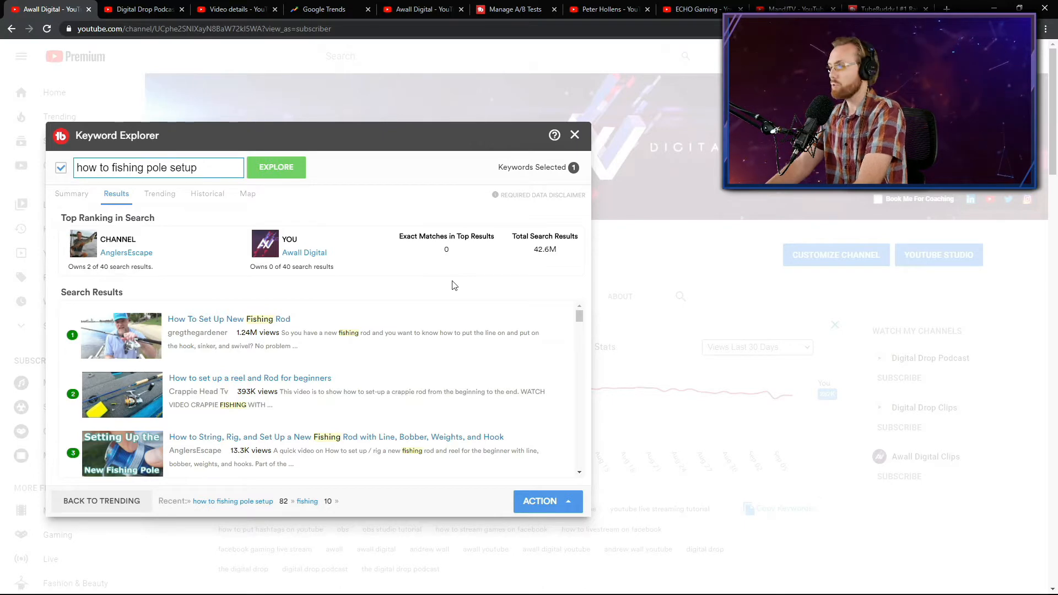
mouse_move(398, 287)
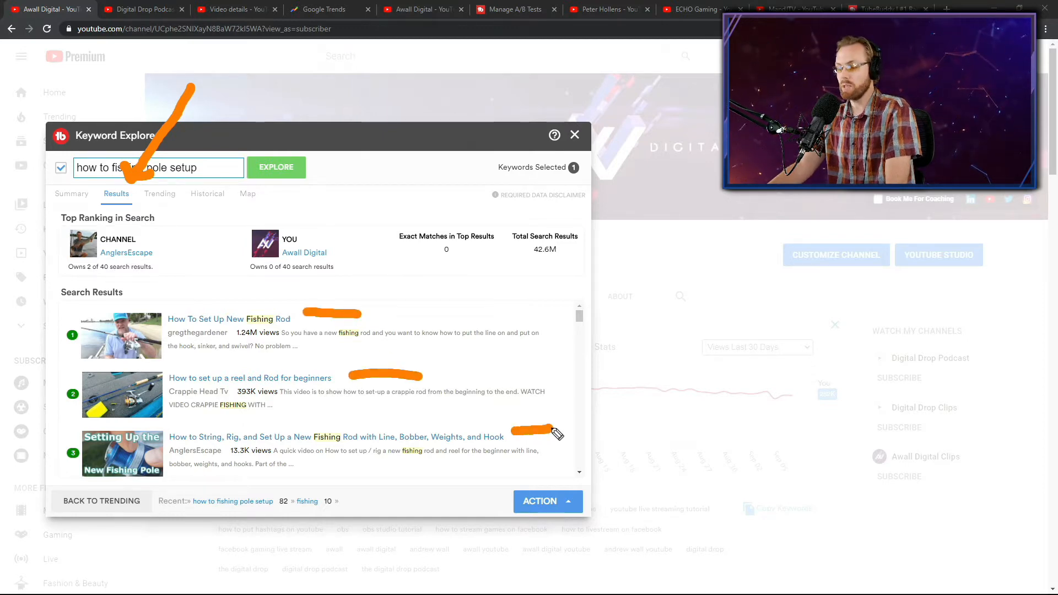
mouse_move(681, 263)
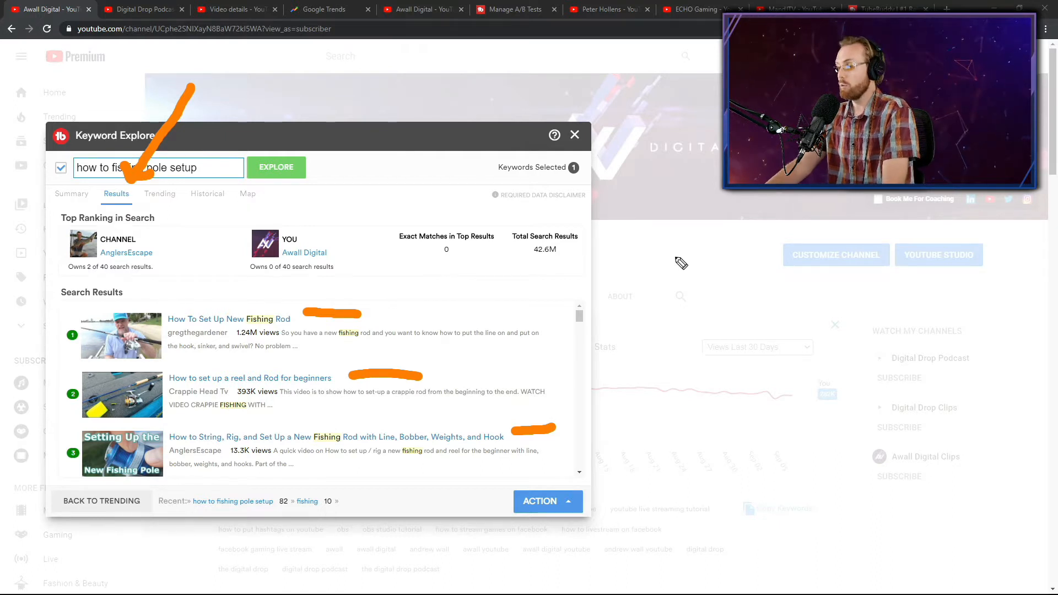
mouse_move(725, 265)
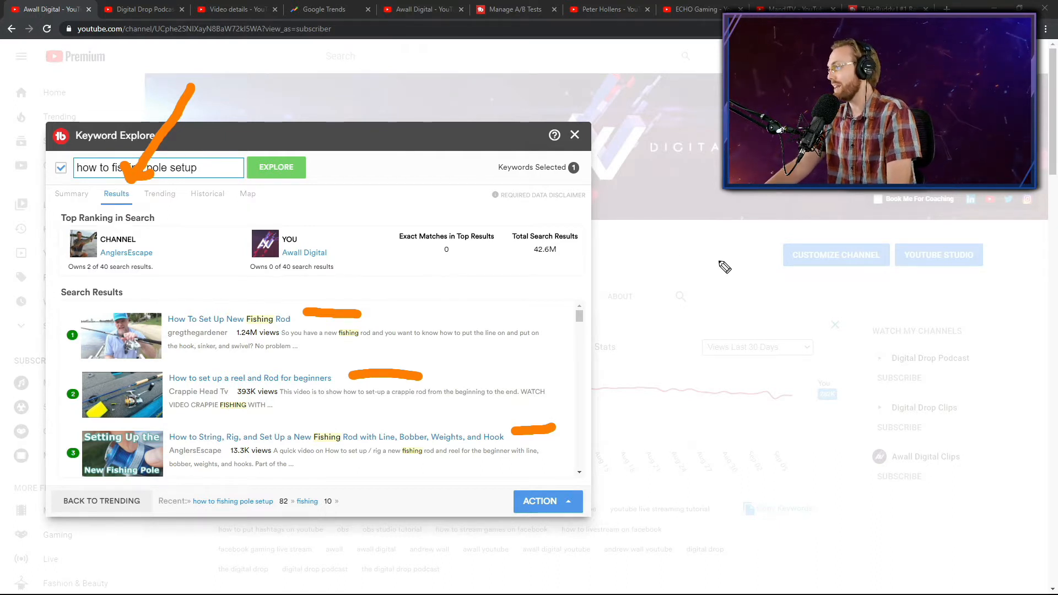
scroll("down", 3)
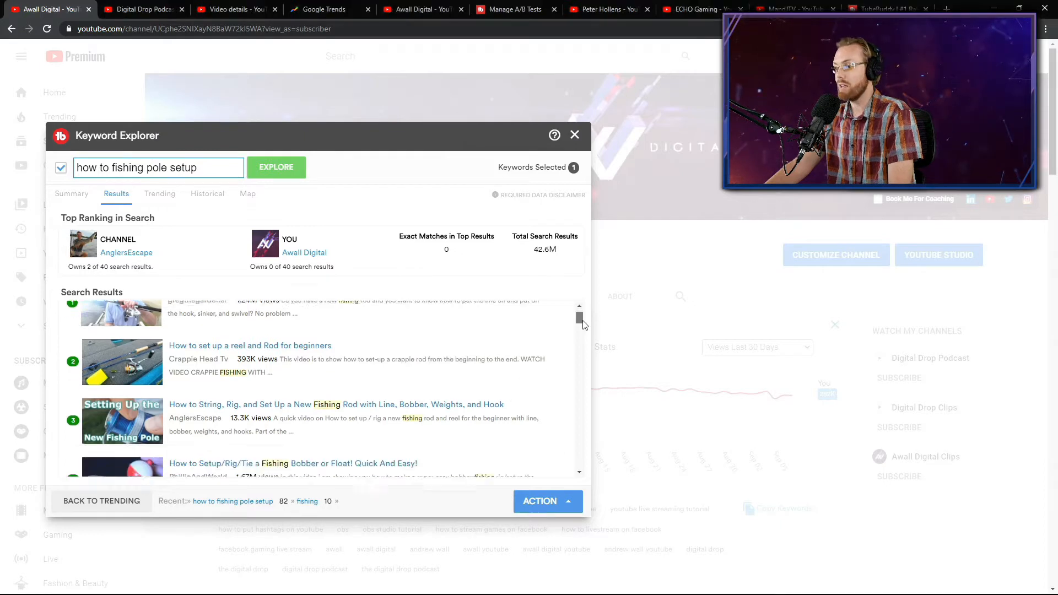
scroll("down", 3)
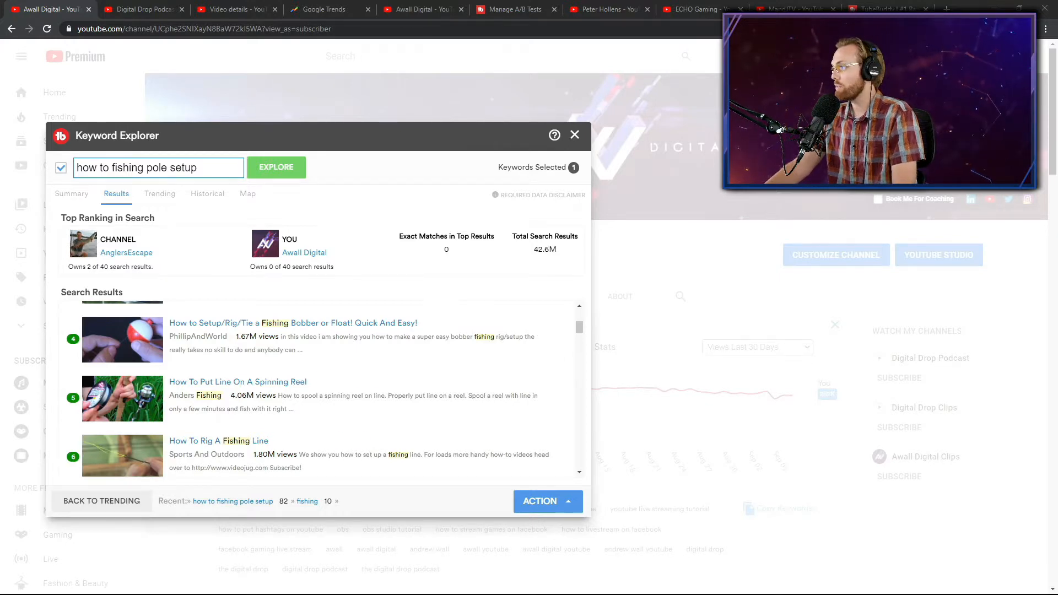
scroll("up", 3)
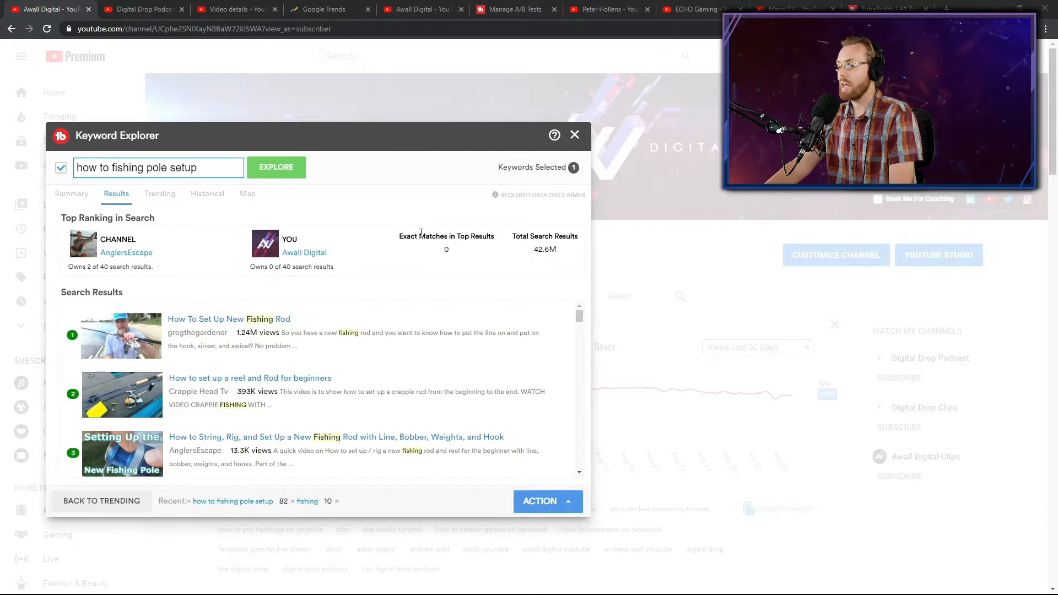
mouse_move(478, 140)
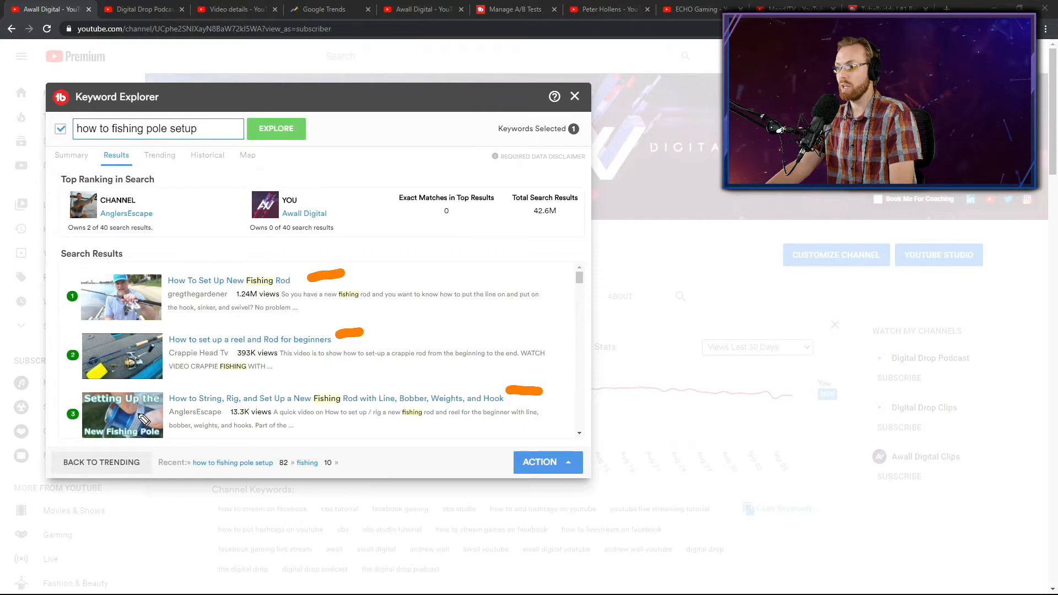
mouse_move(131, 258)
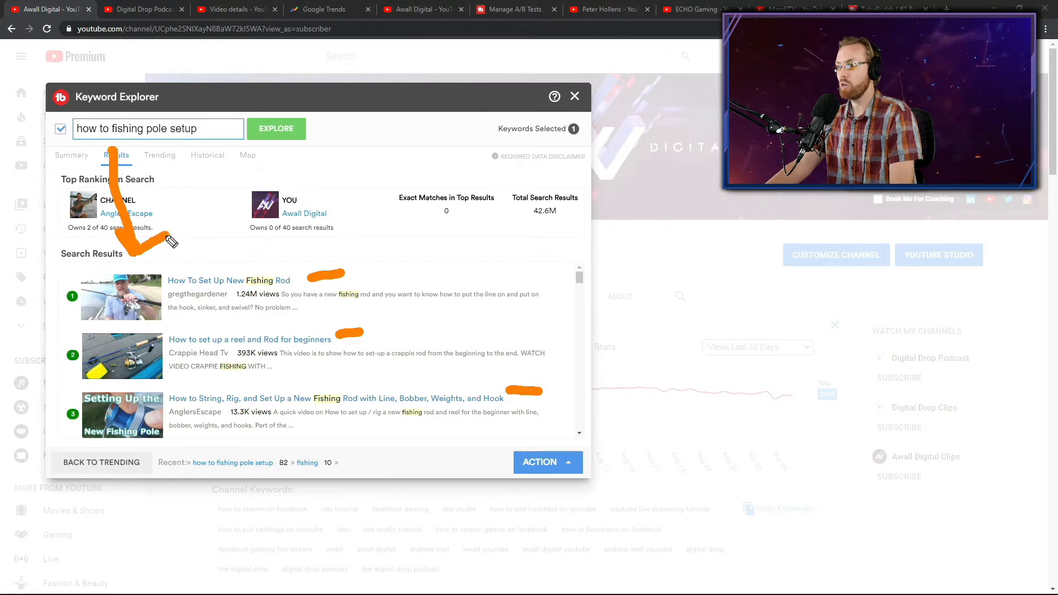
mouse_move(86, 312)
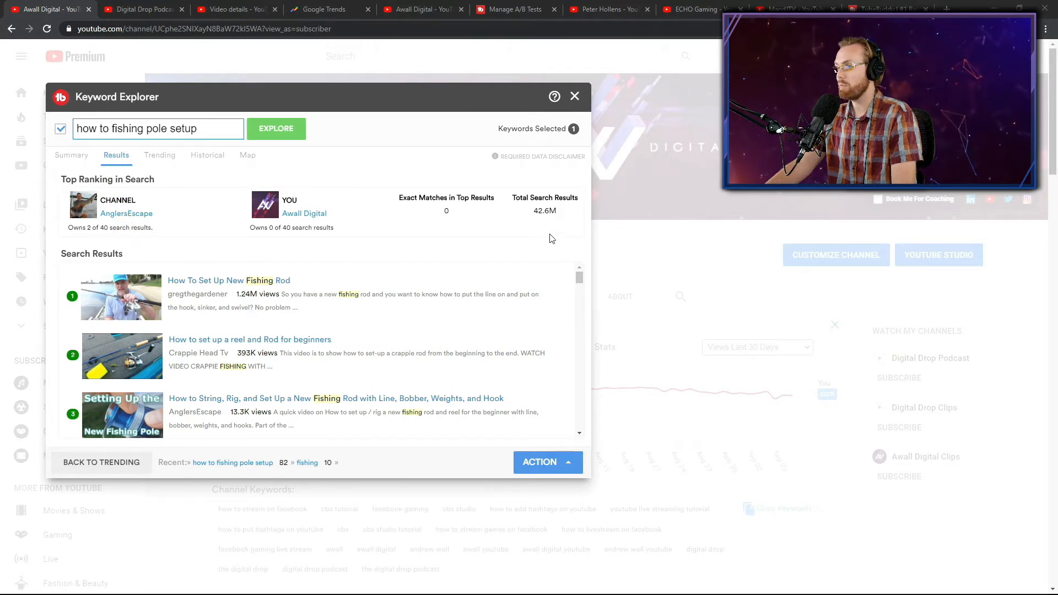
scroll("down", 3)
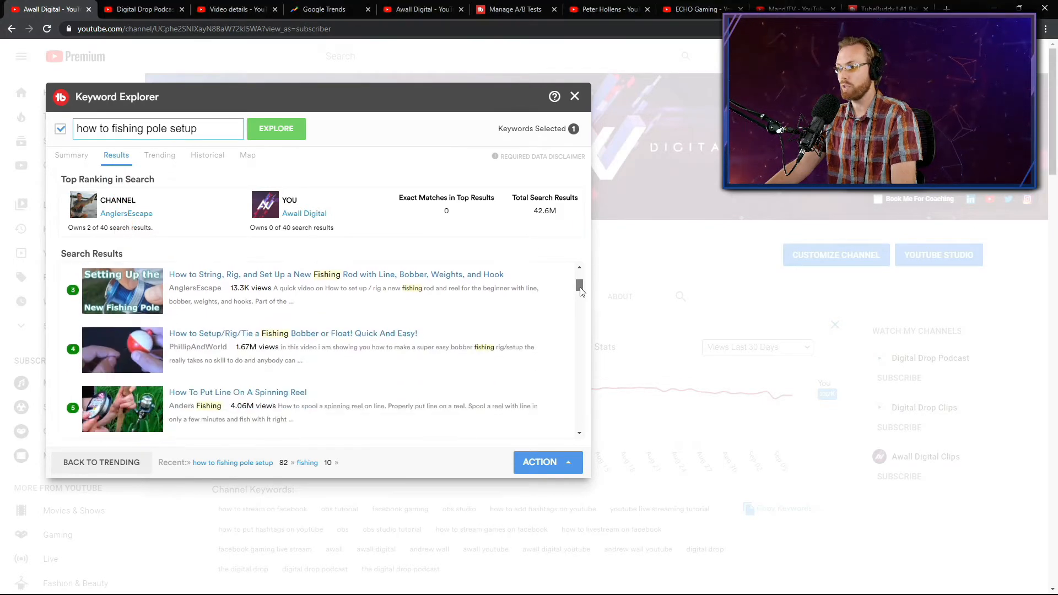
scroll("up", 3)
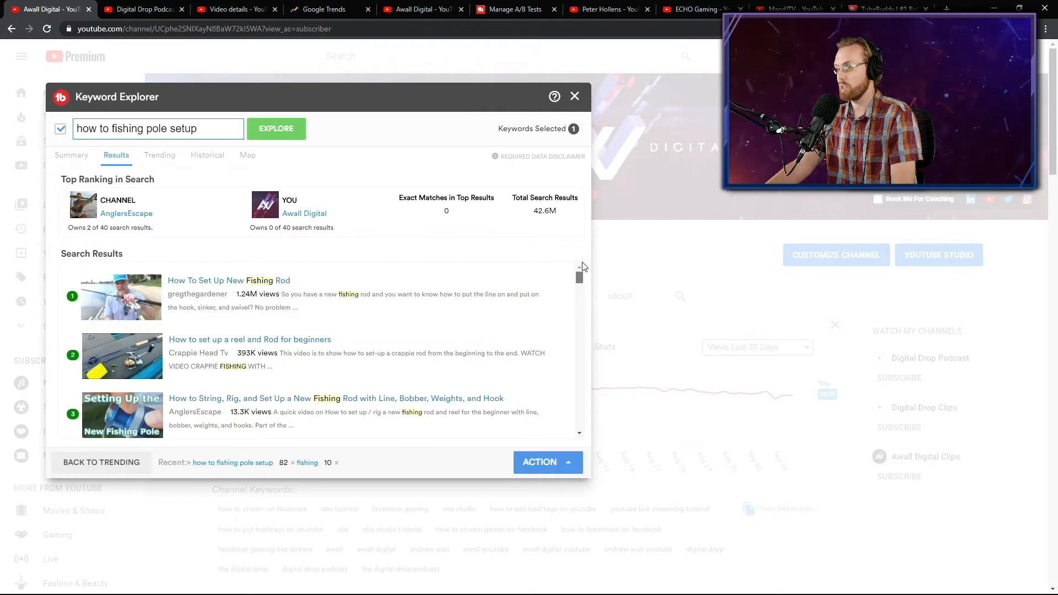
mouse_move(162, 184)
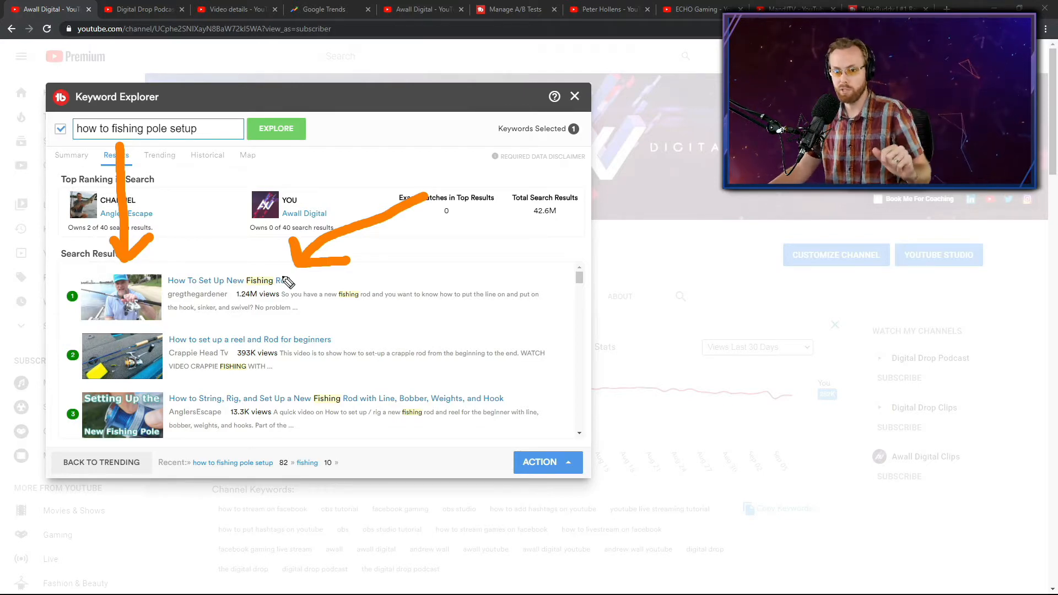
mouse_move(135, 304)
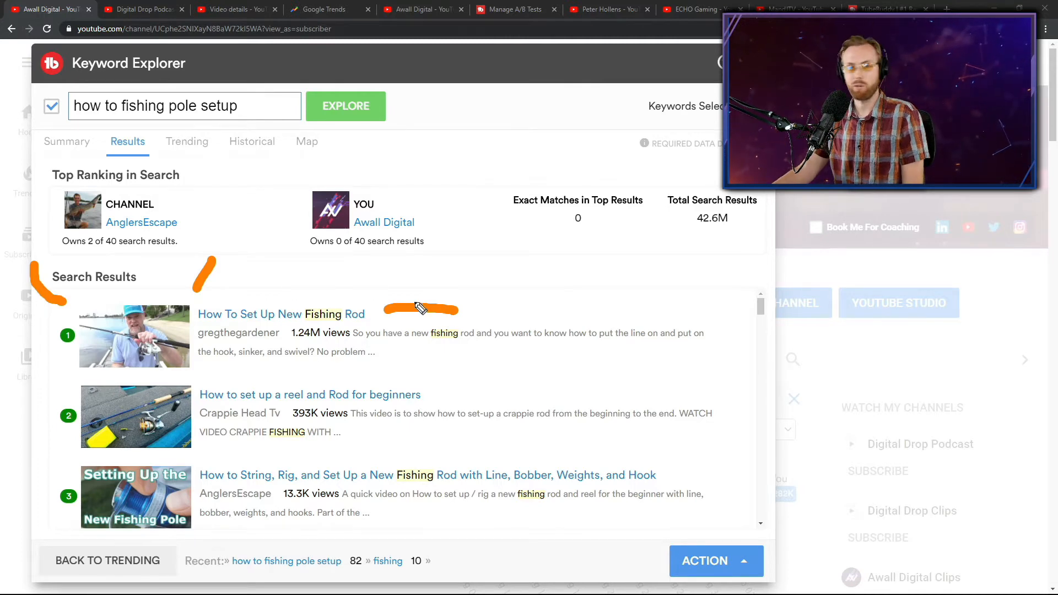
mouse_move(118, 152)
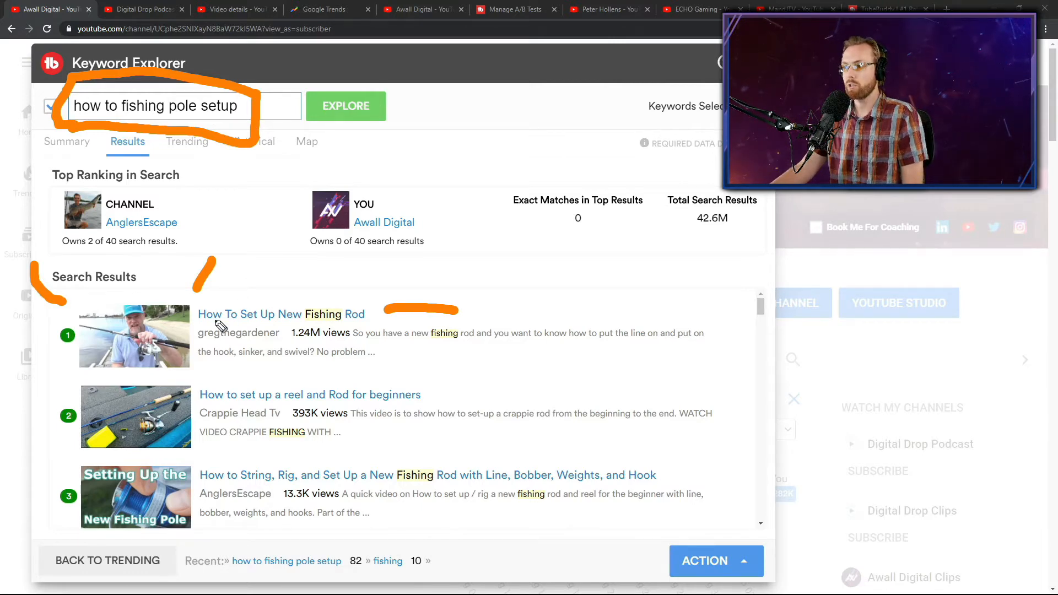
mouse_move(315, 302)
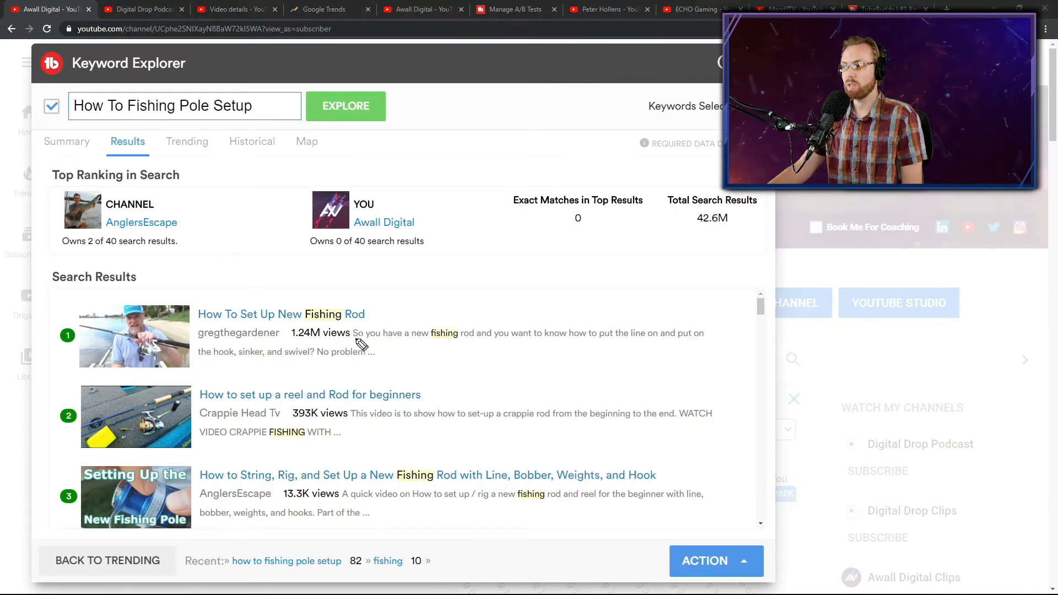
mouse_move(515, 256)
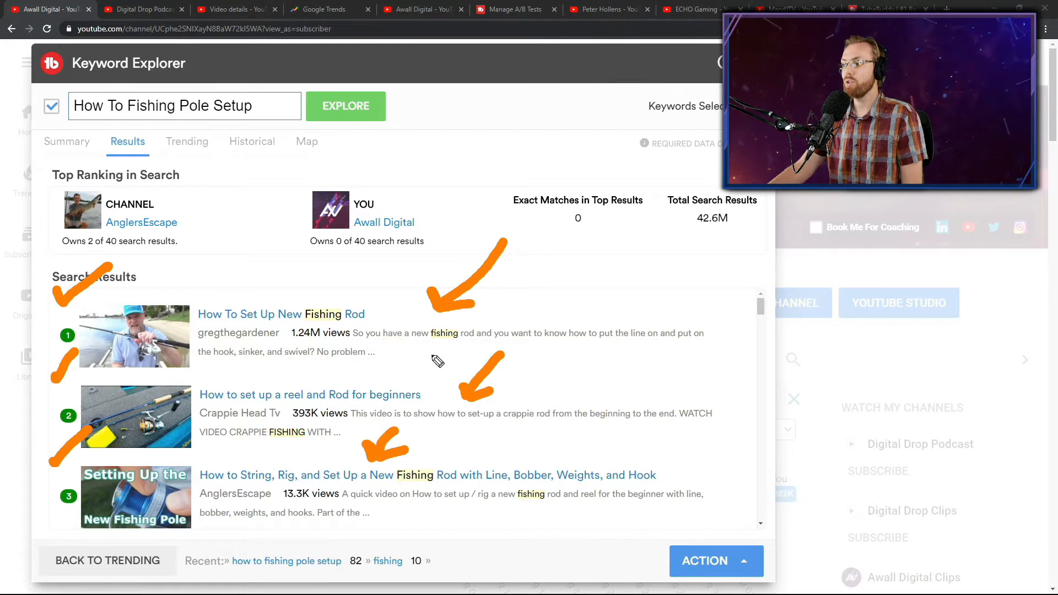
mouse_move(638, 356)
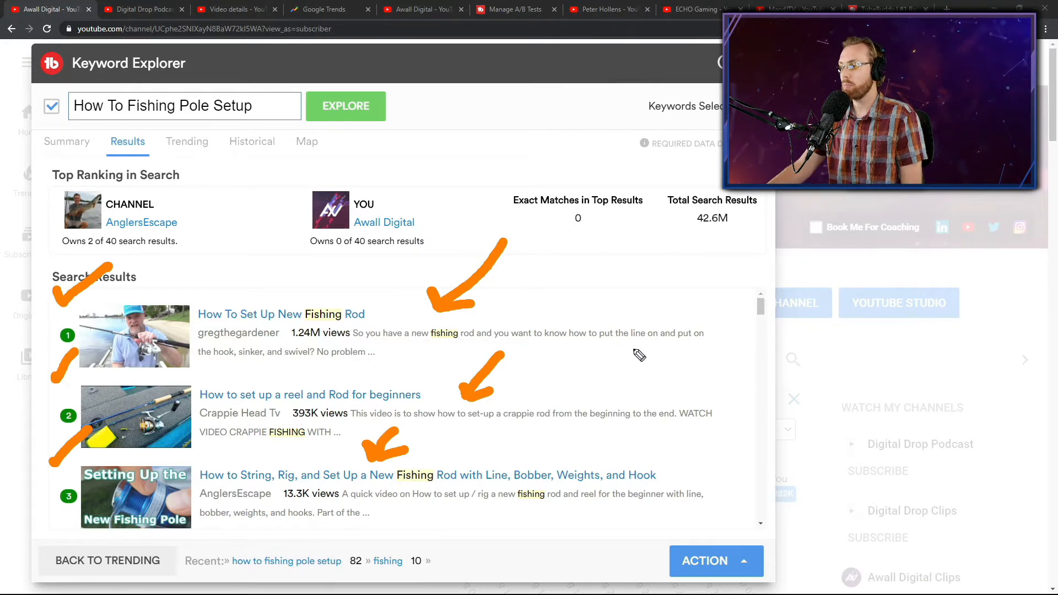
mouse_move(227, 363)
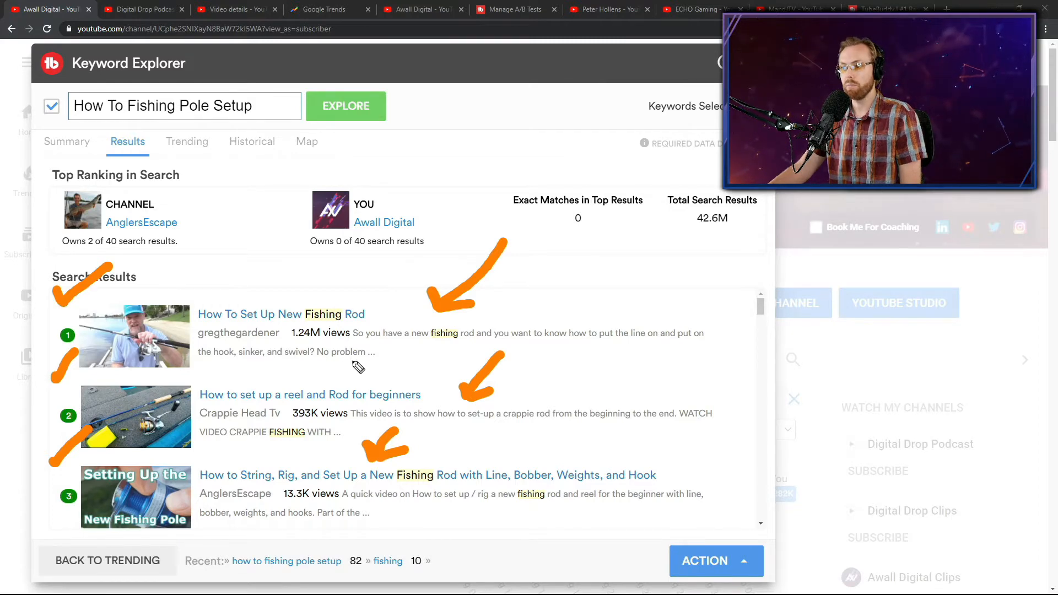
mouse_move(357, 354)
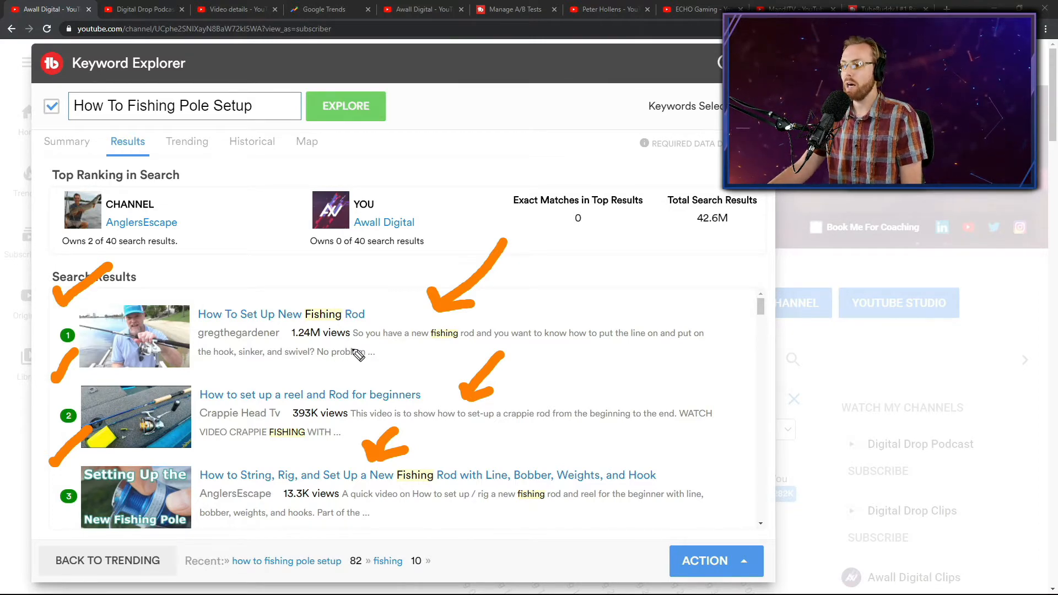
mouse_move(391, 356)
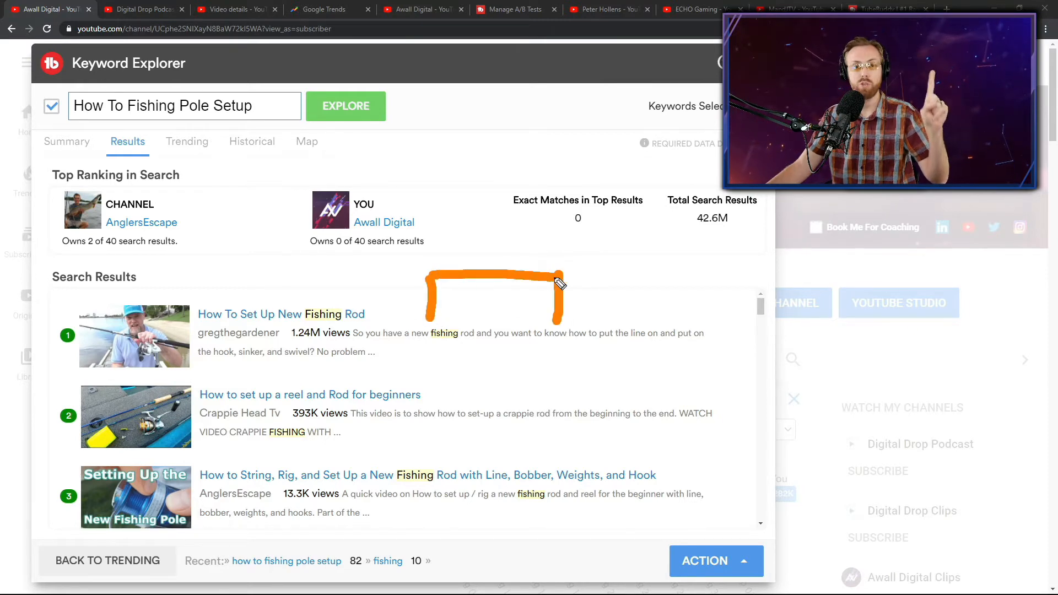
mouse_move(695, 295)
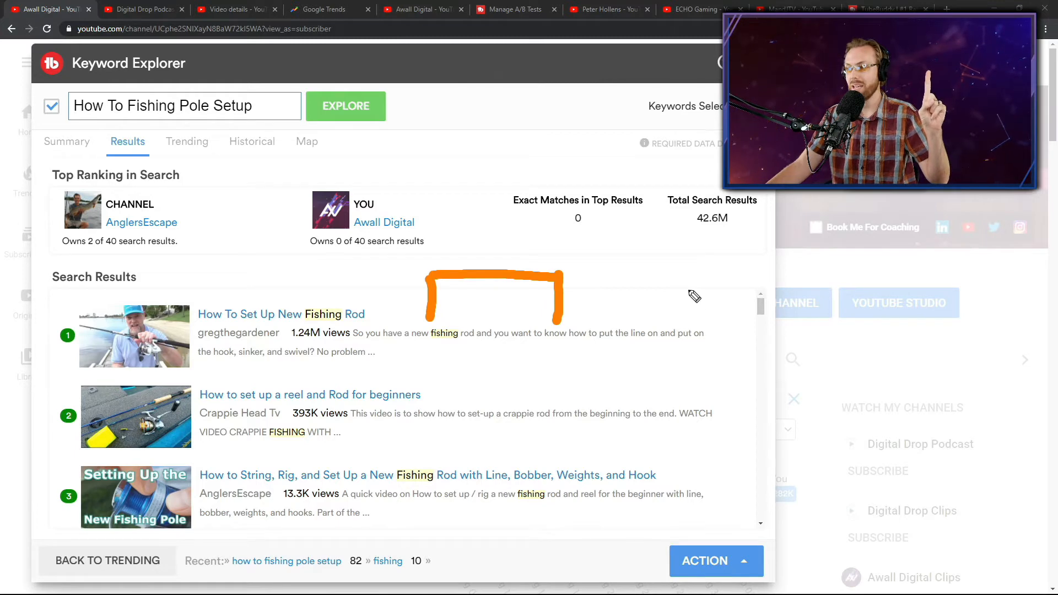
mouse_move(650, 350)
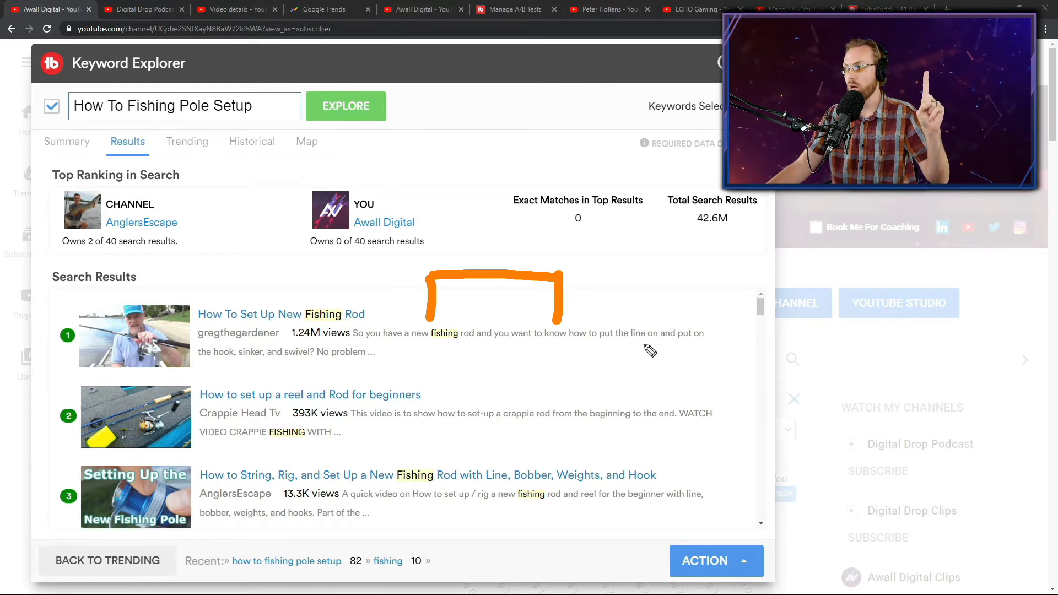
mouse_move(214, 368)
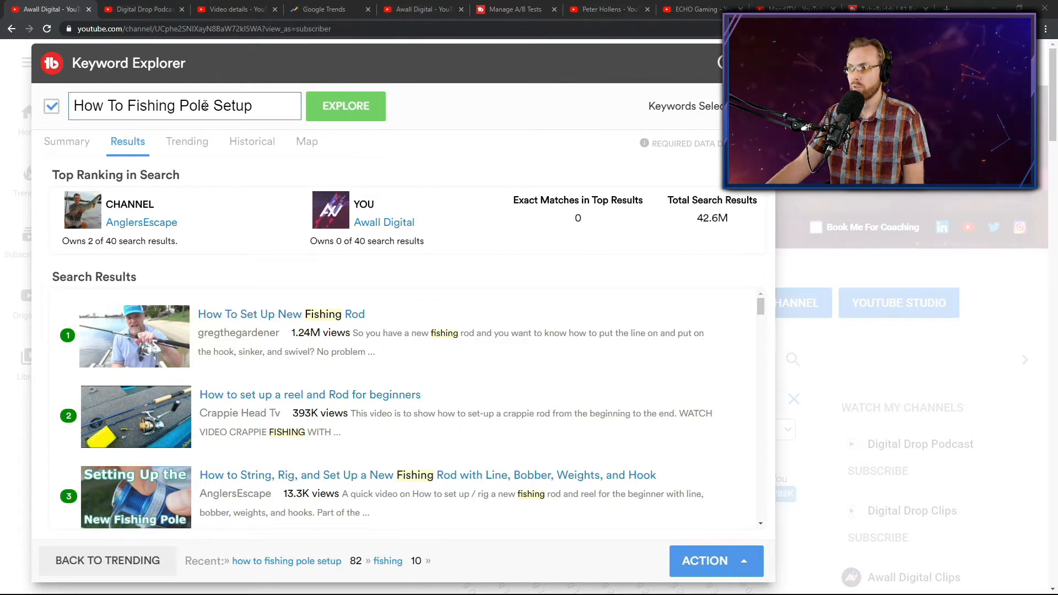
left_click(236, 8)
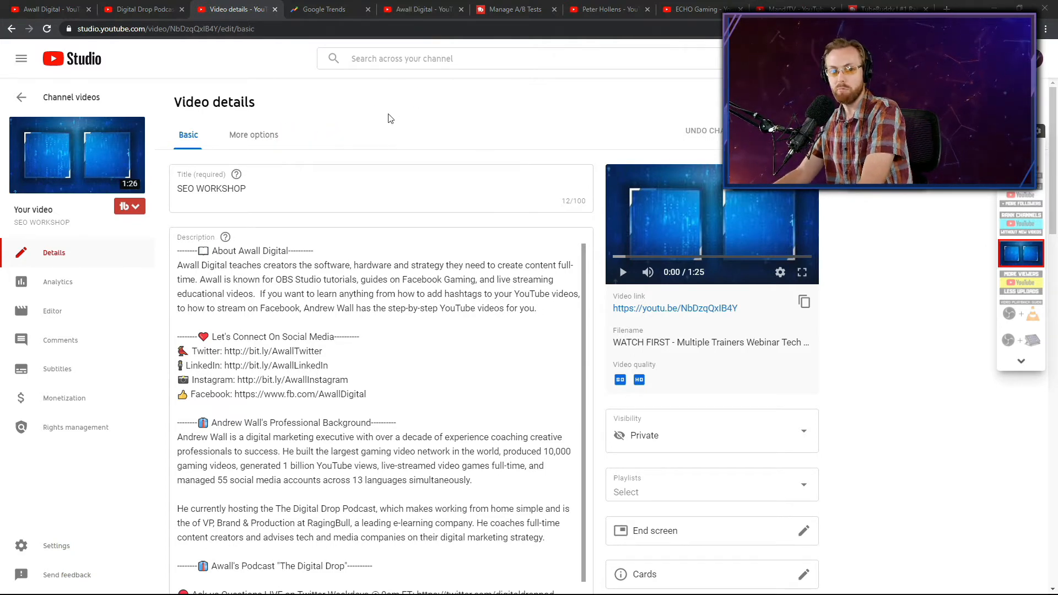
mouse_move(549, 114)
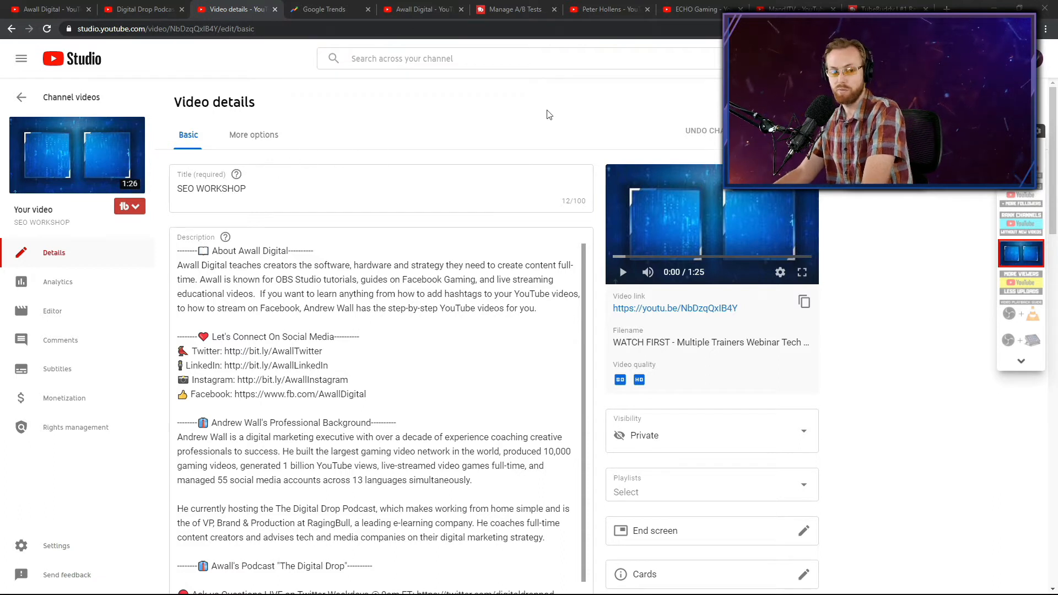
mouse_move(512, 131)
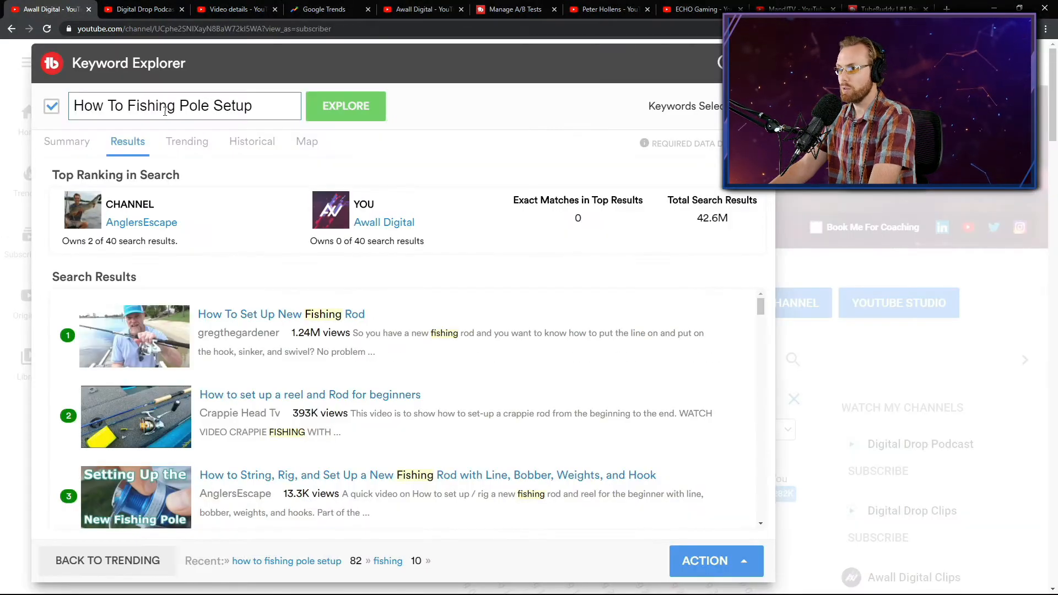
- Replace the title 'SEO WORKSHOP' with 'How To Fishing Pole Setup' copied from the keyword phrase
triple_click(162, 106)
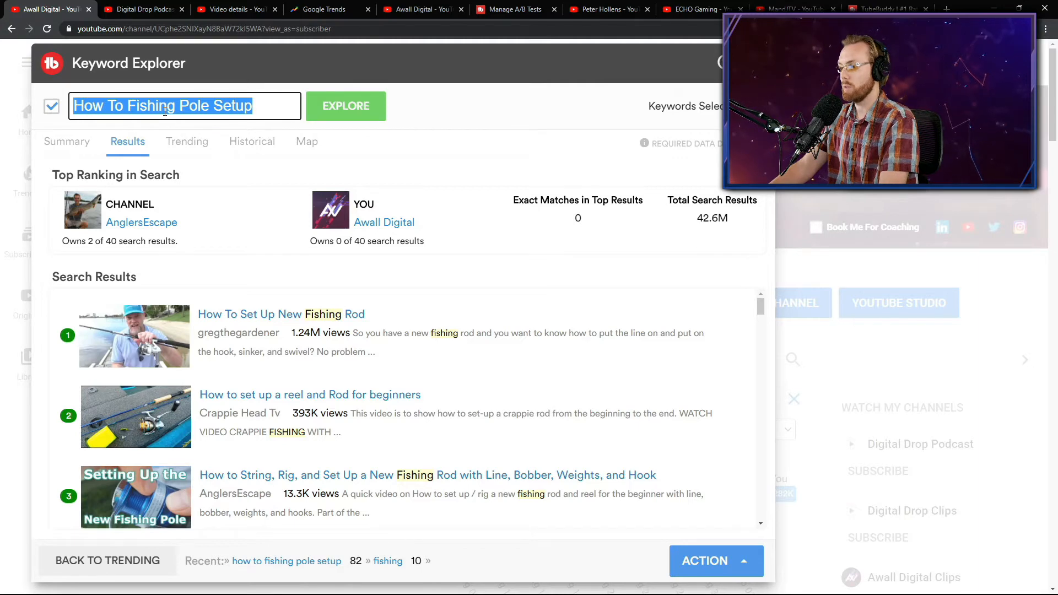
left_click(233, 9)
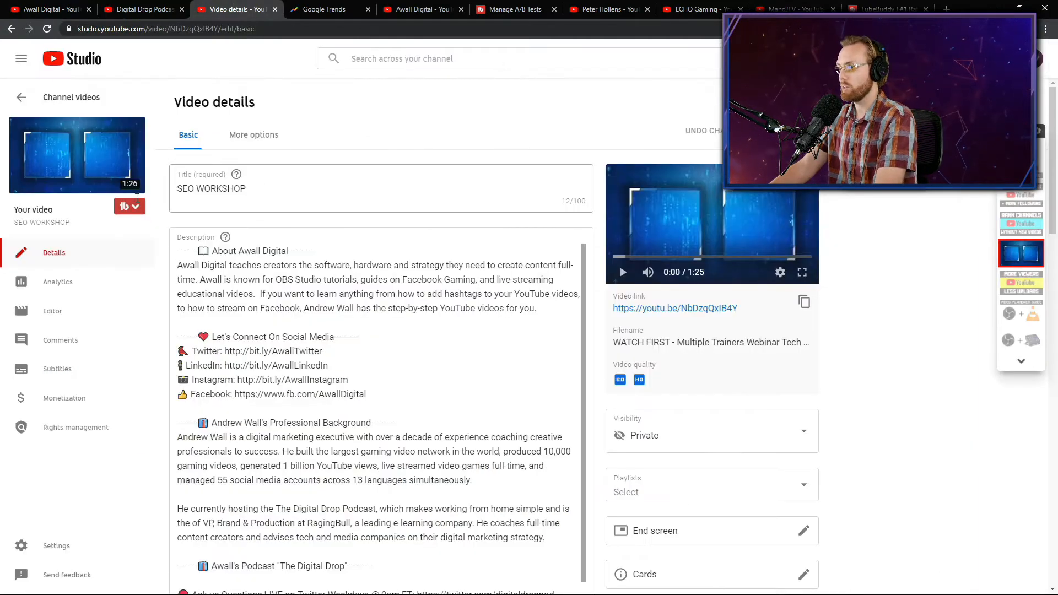
type("How To Fishing Pole Setup")
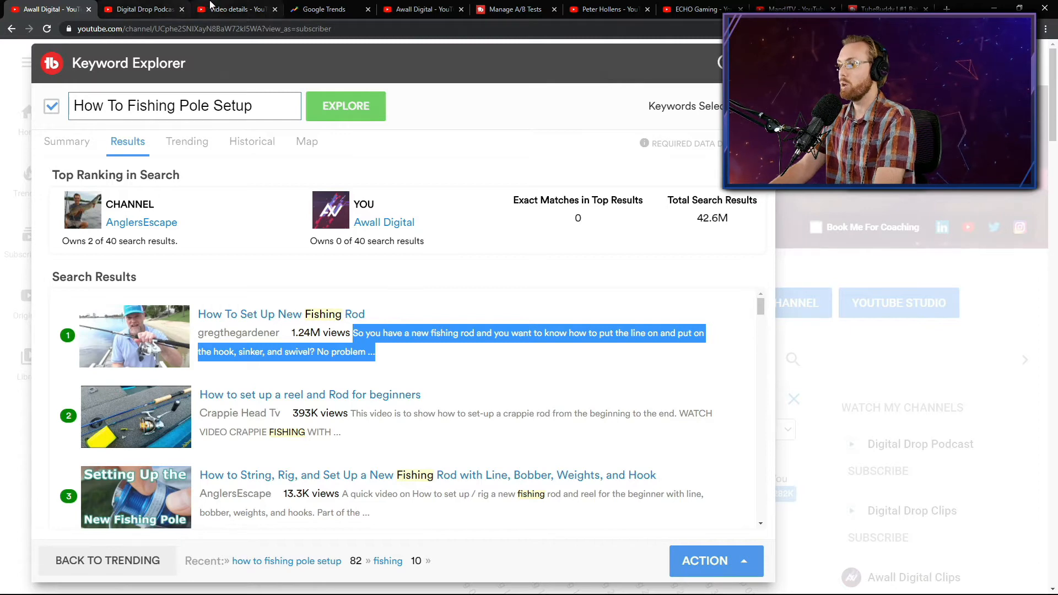
- Start the description with a reworded 'You have a NEW fishing rod…' intro modeled on the top result
left_click(233, 8)
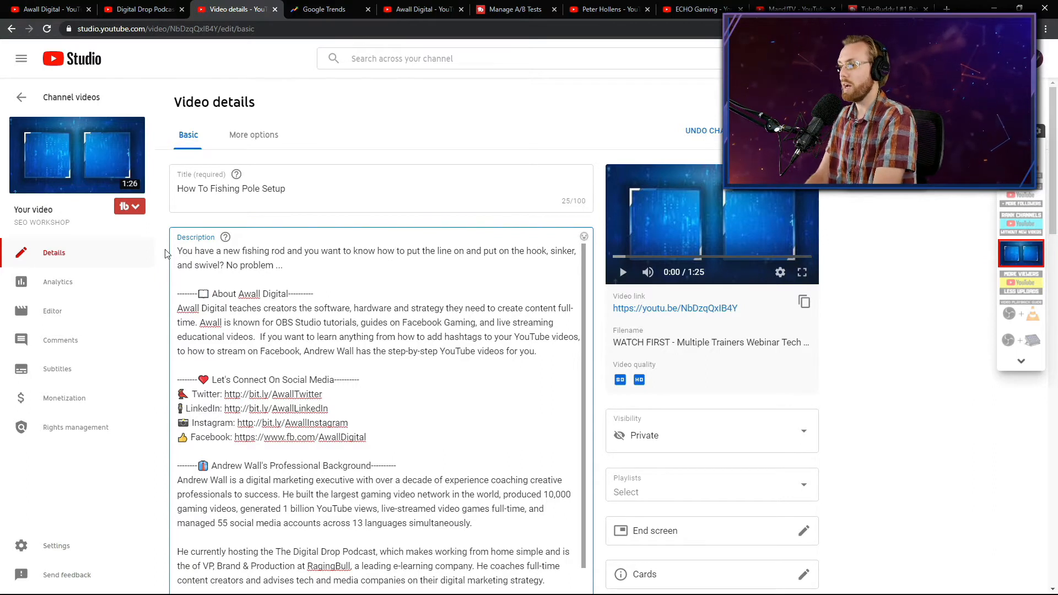
type("NEW")
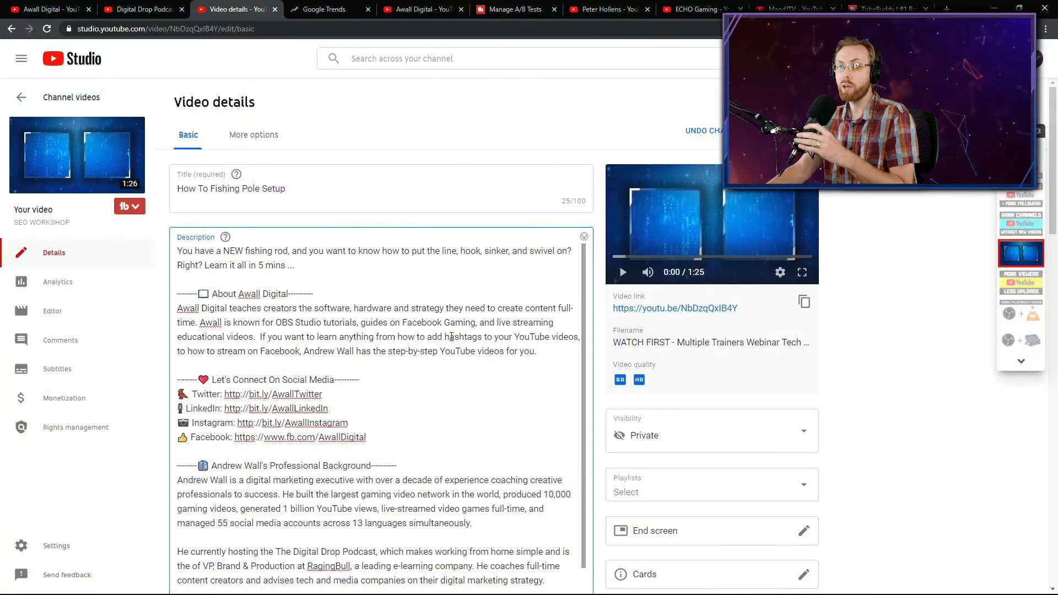
- Clear all existing tags and reuse the title 'How To Fishing Pole Setup' as the single tag
scroll("down", 3)
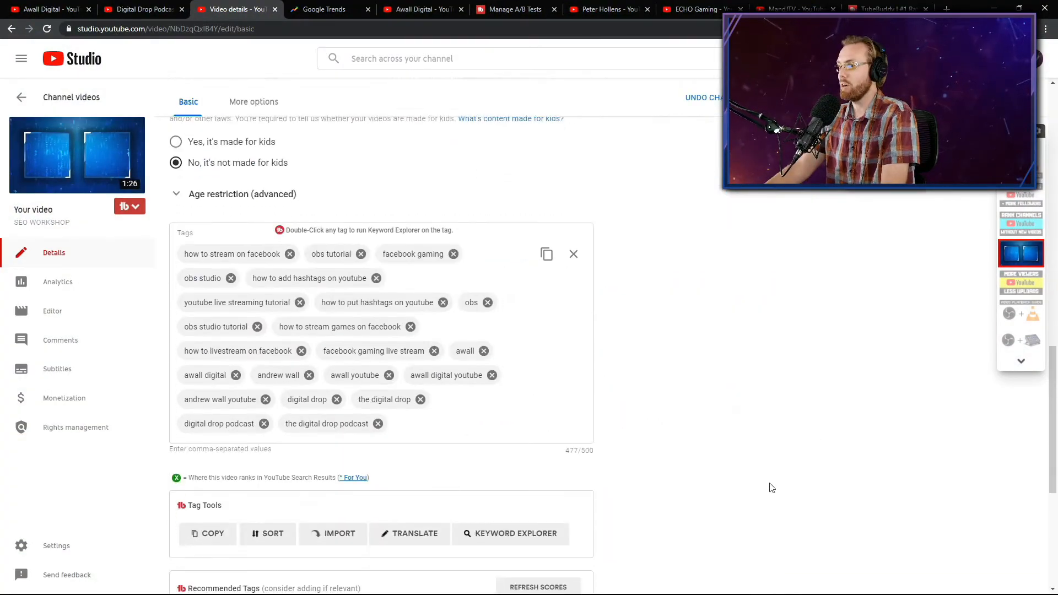
left_click(574, 255)
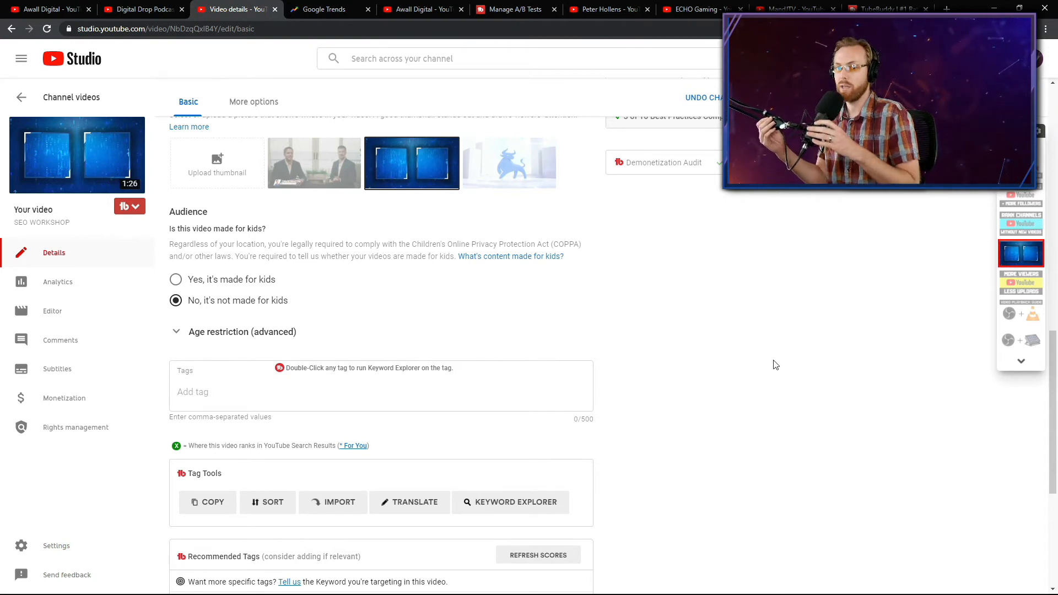
scroll("up", 3)
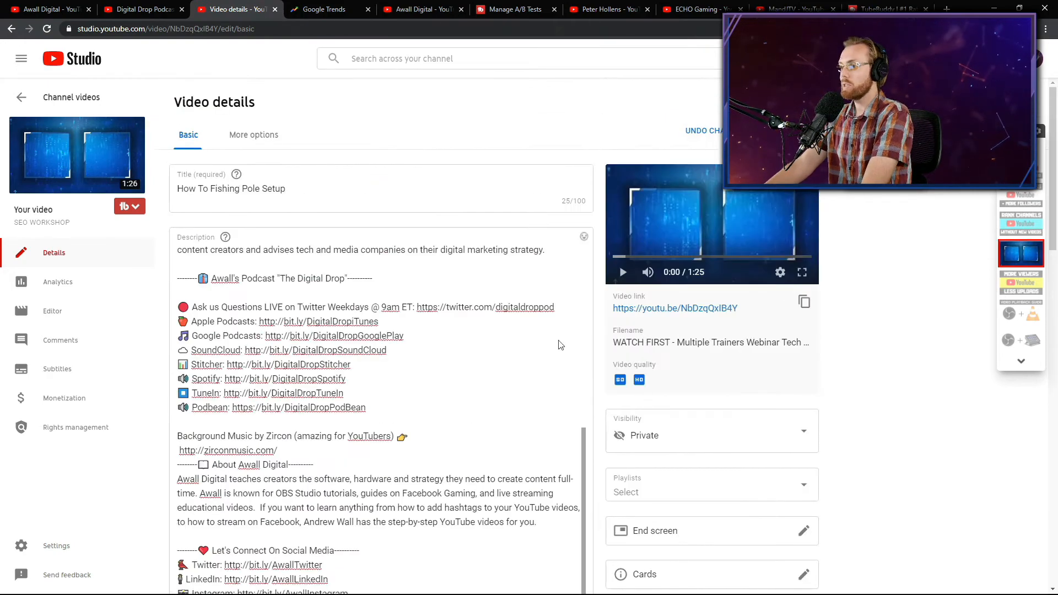
triple_click(230, 189)
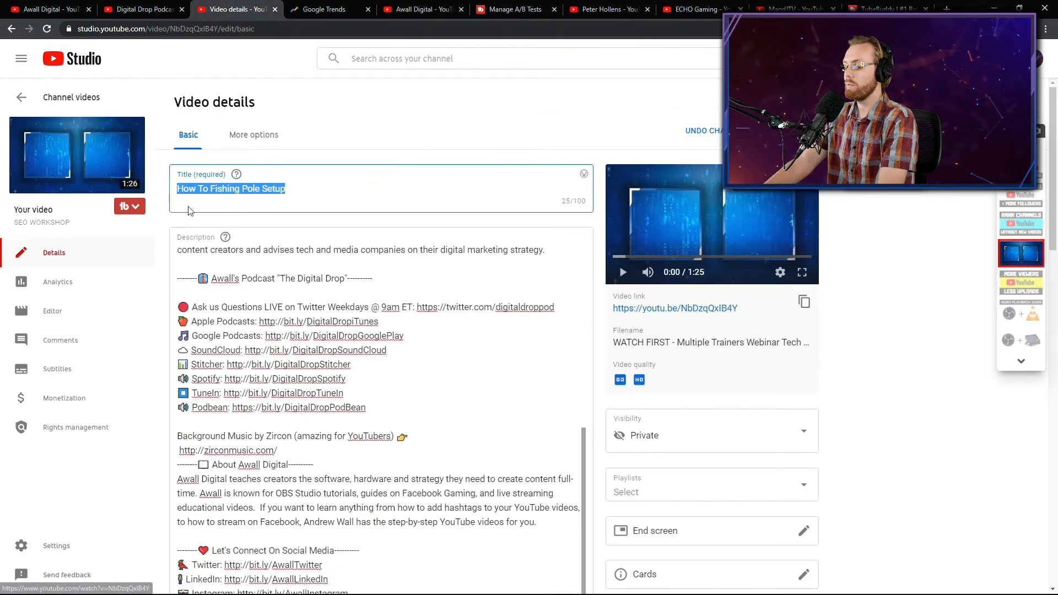
scroll("down", 3)
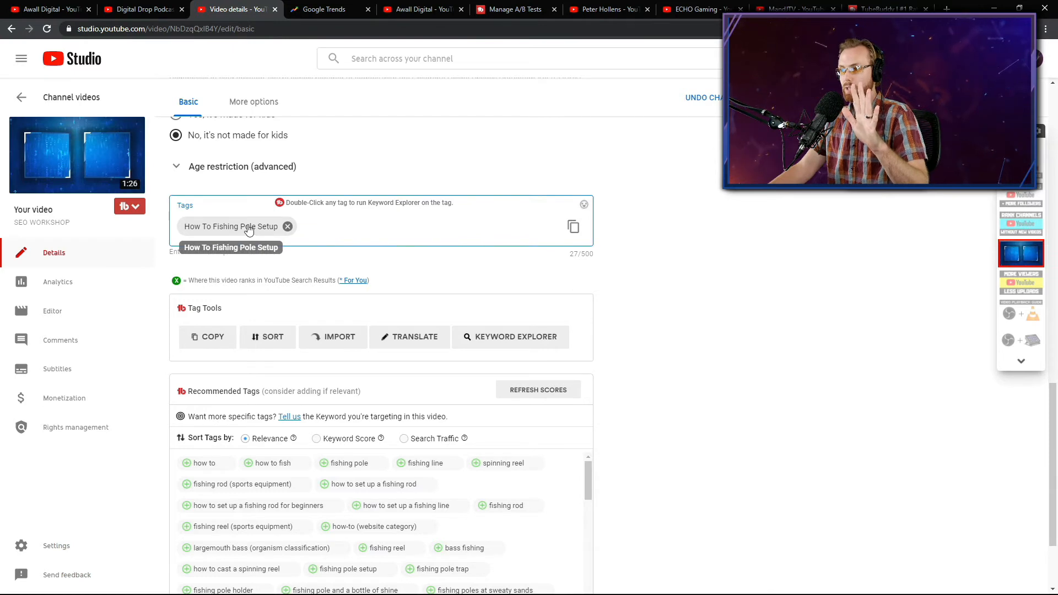
- Research the fishing pole setup tag, deselect the main phrase and select the related setup searches
double_click(230, 226)
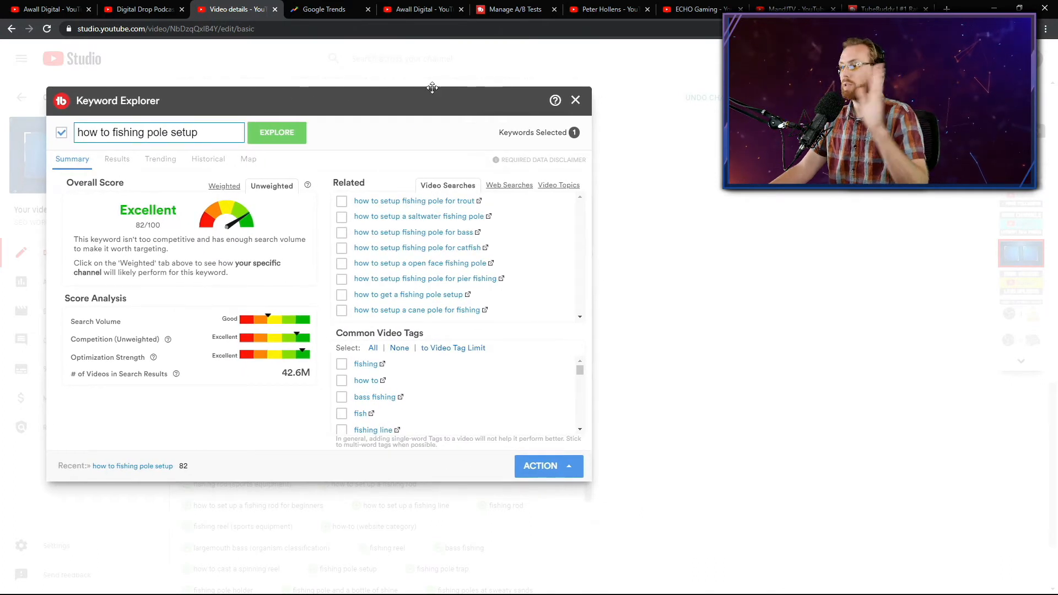
mouse_move(418, 161)
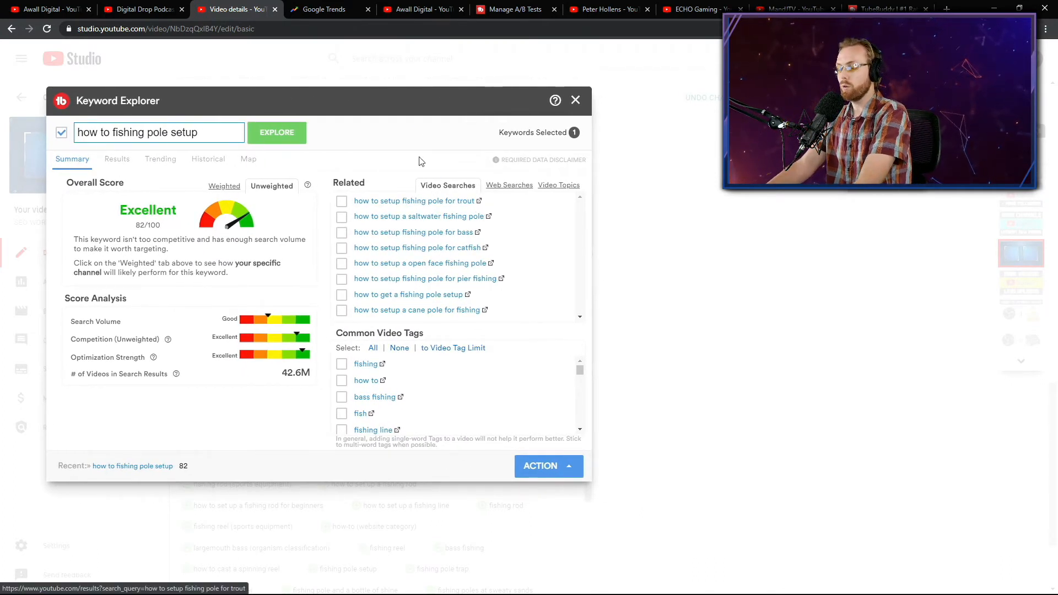
mouse_move(411, 167)
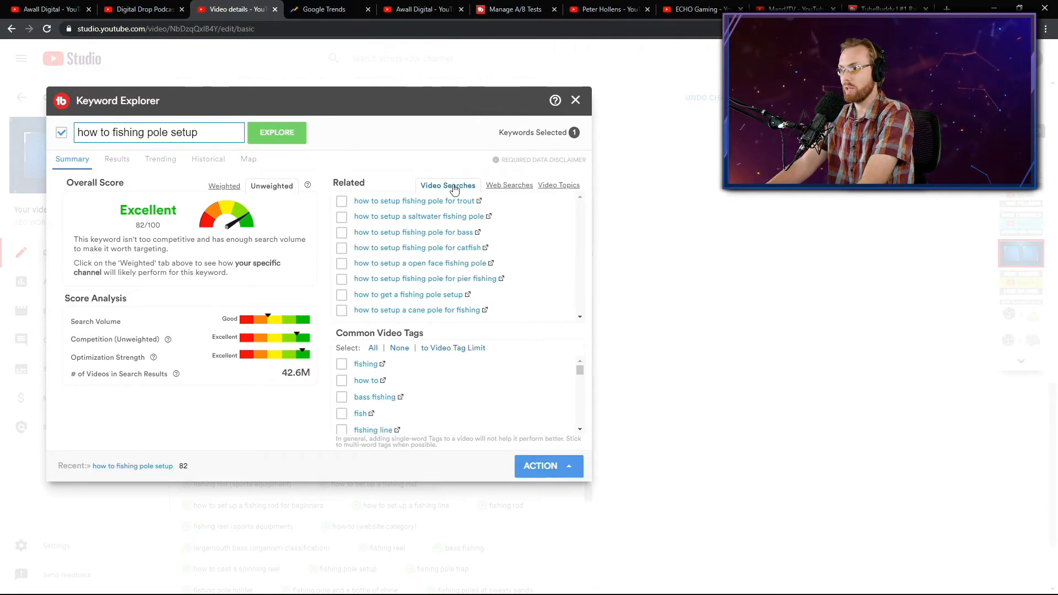
left_click(61, 132)
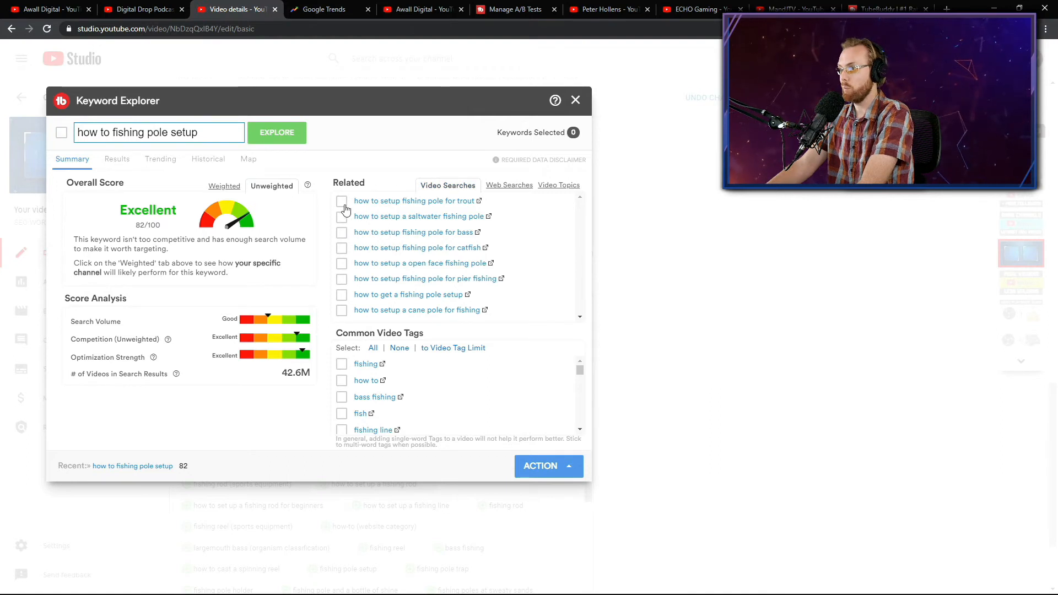
left_click(342, 216)
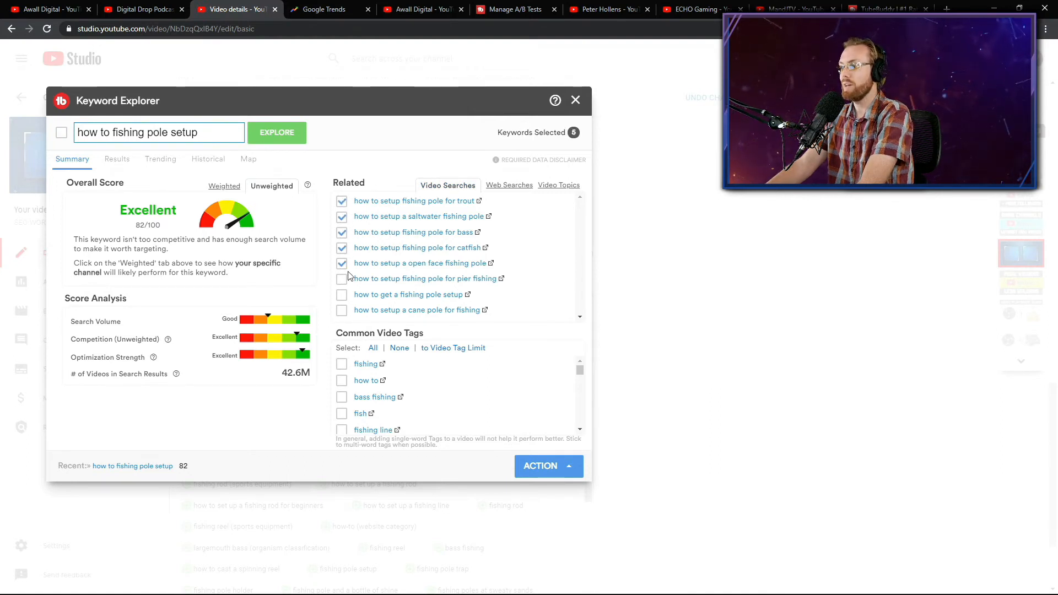
left_click(342, 278)
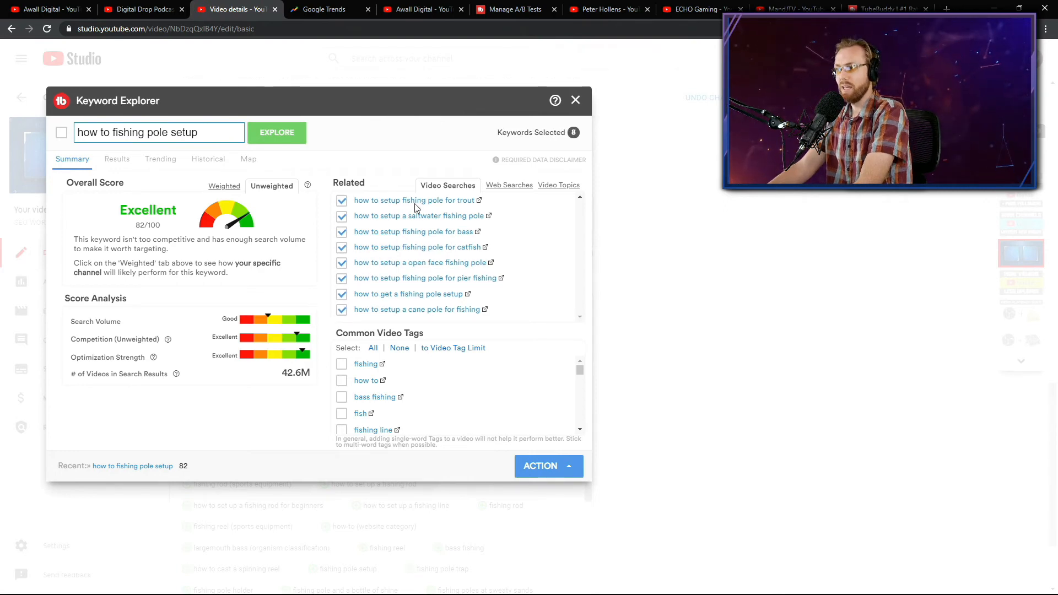
mouse_move(431, 295)
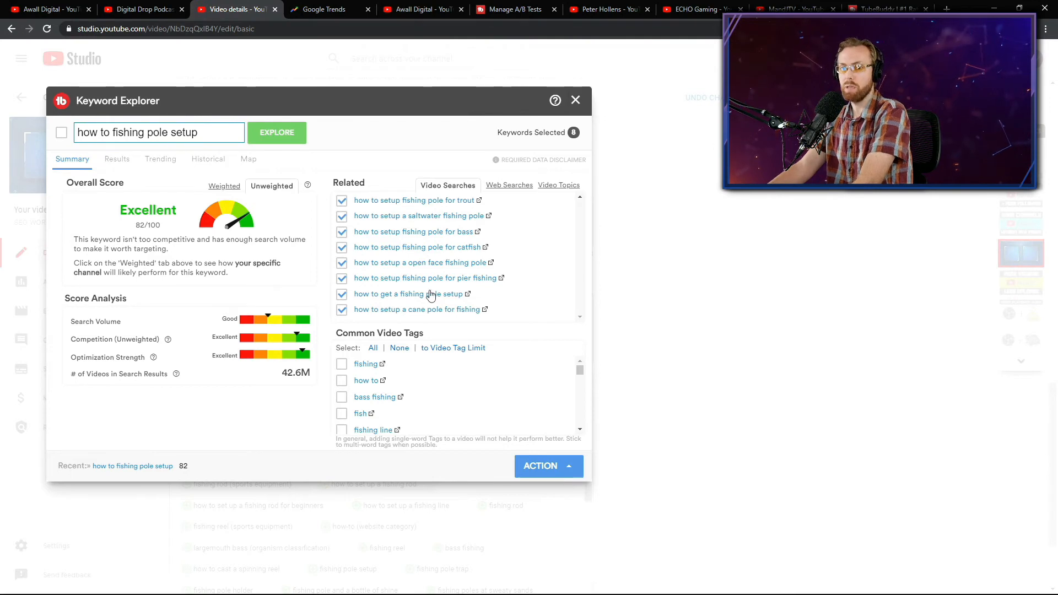
- Add the fishing rod and fishing reel common tags for a total of 10 selected keywords
left_click(548, 465)
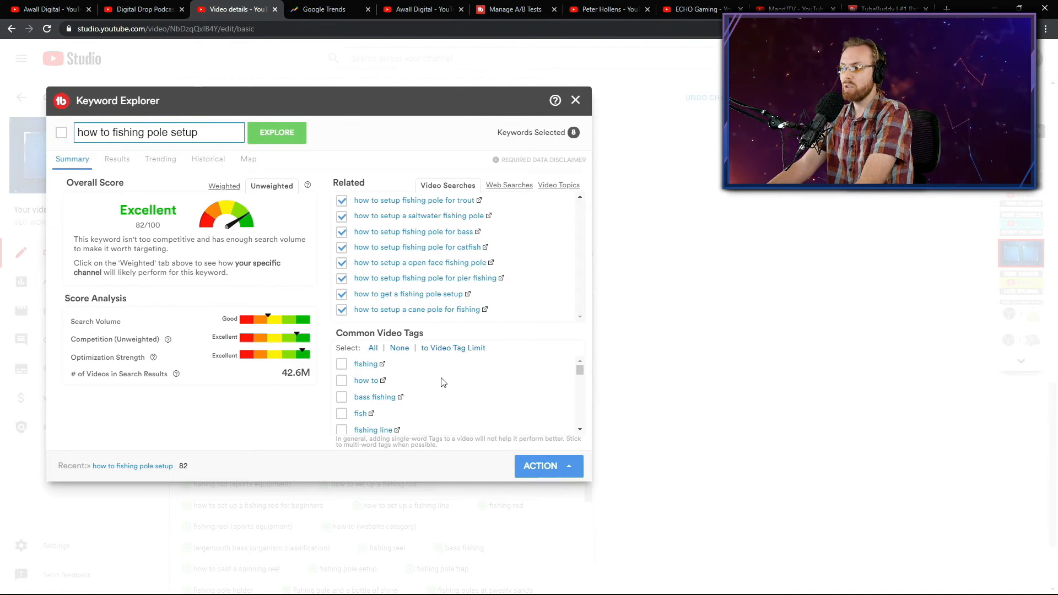
scroll("down", 3)
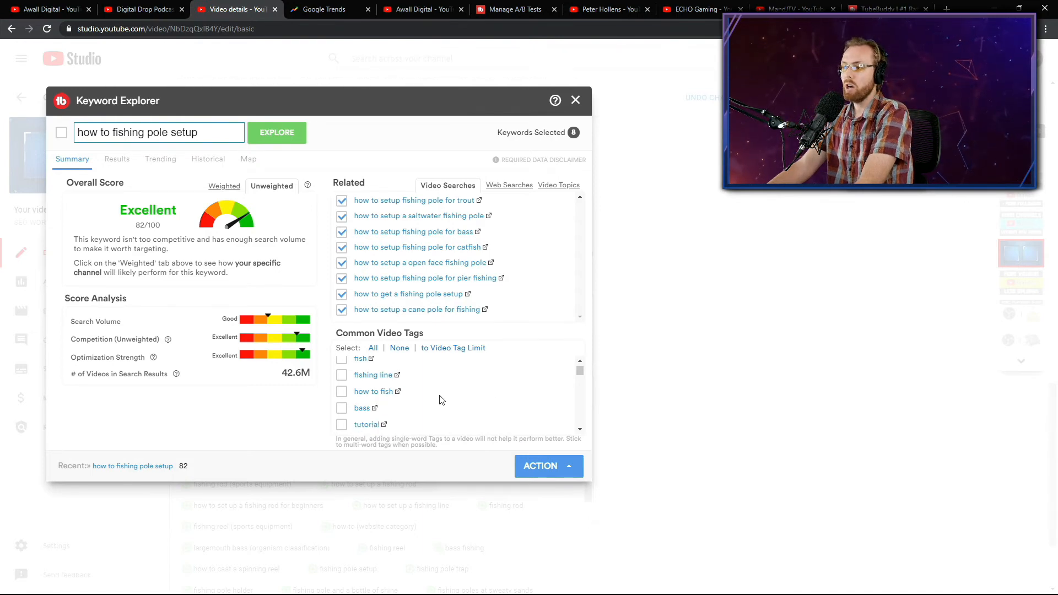
scroll("down", 3)
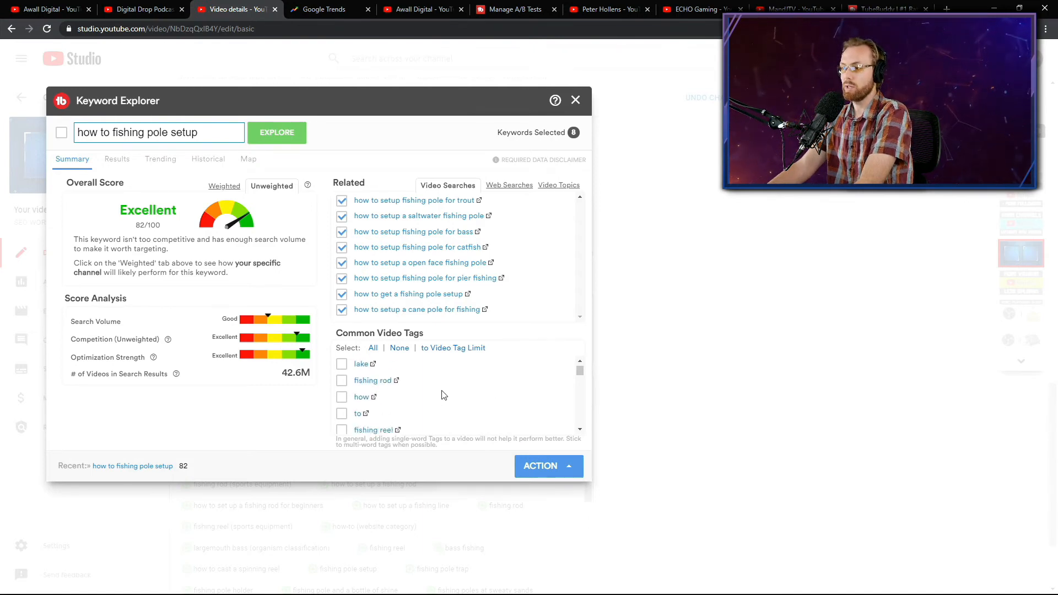
scroll("down", 3)
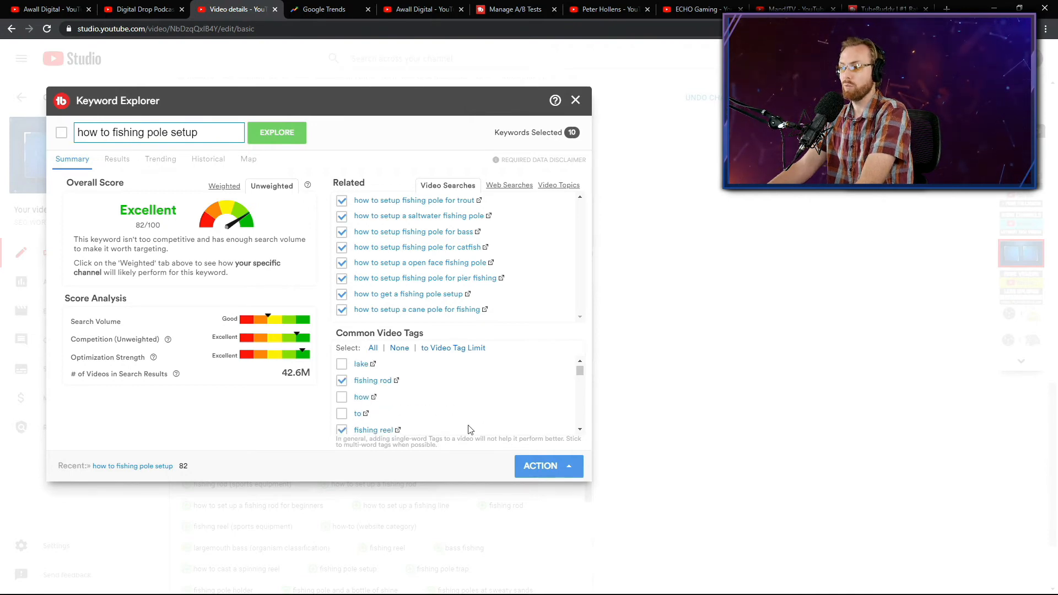
scroll("down", 3)
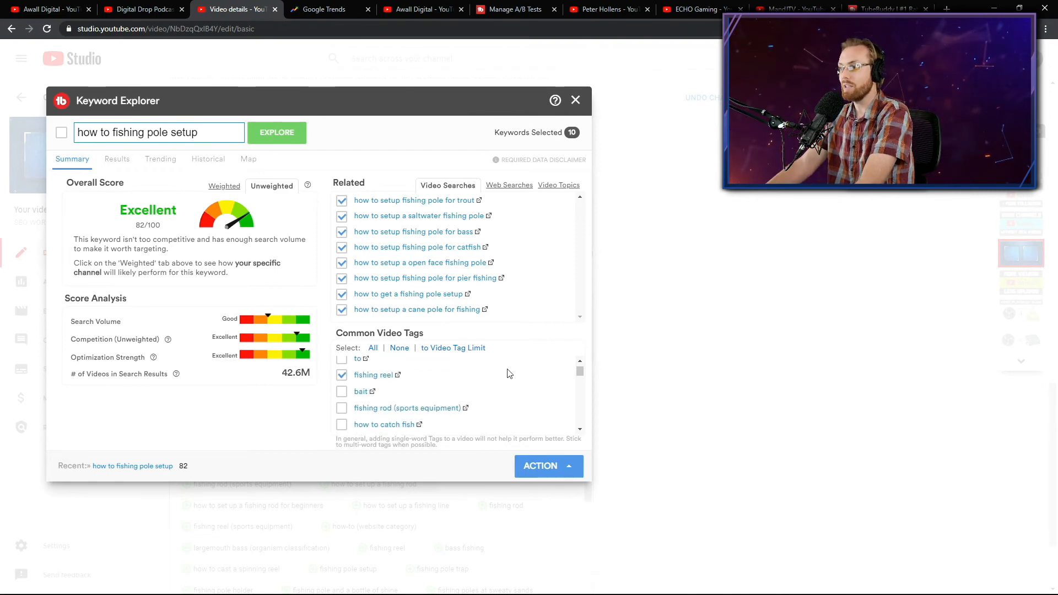
- Insert the selected keywords into the current video's tags via the Action menu
left_click(540, 465)
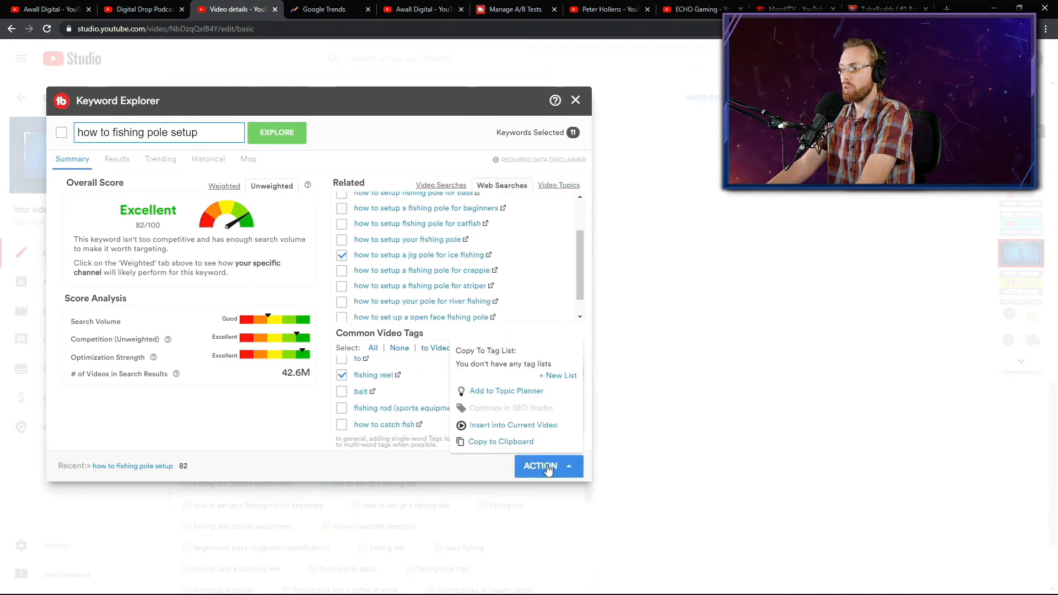
mouse_move(513, 424)
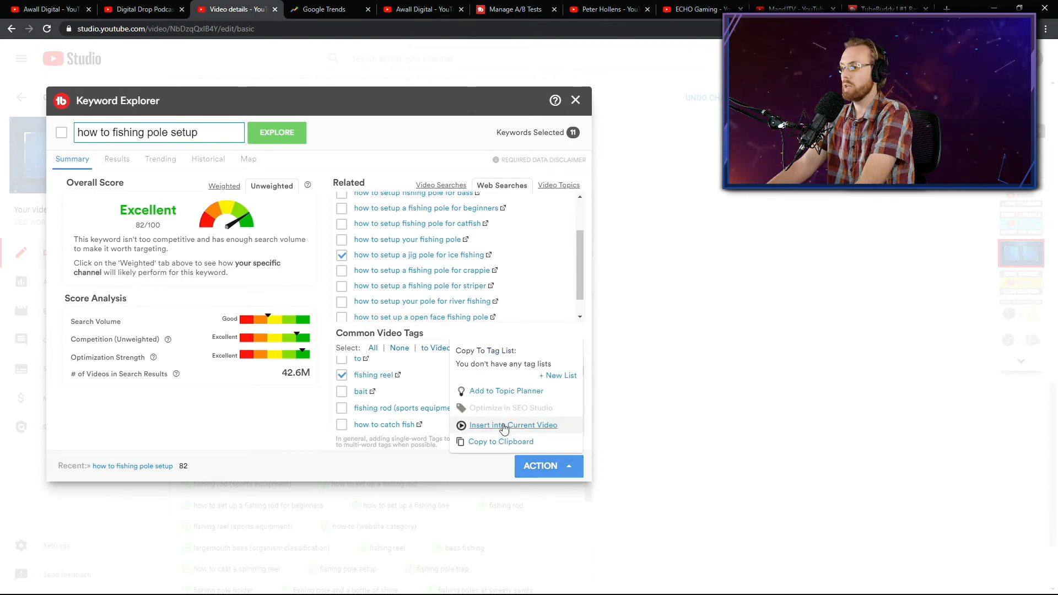
left_click(512, 425)
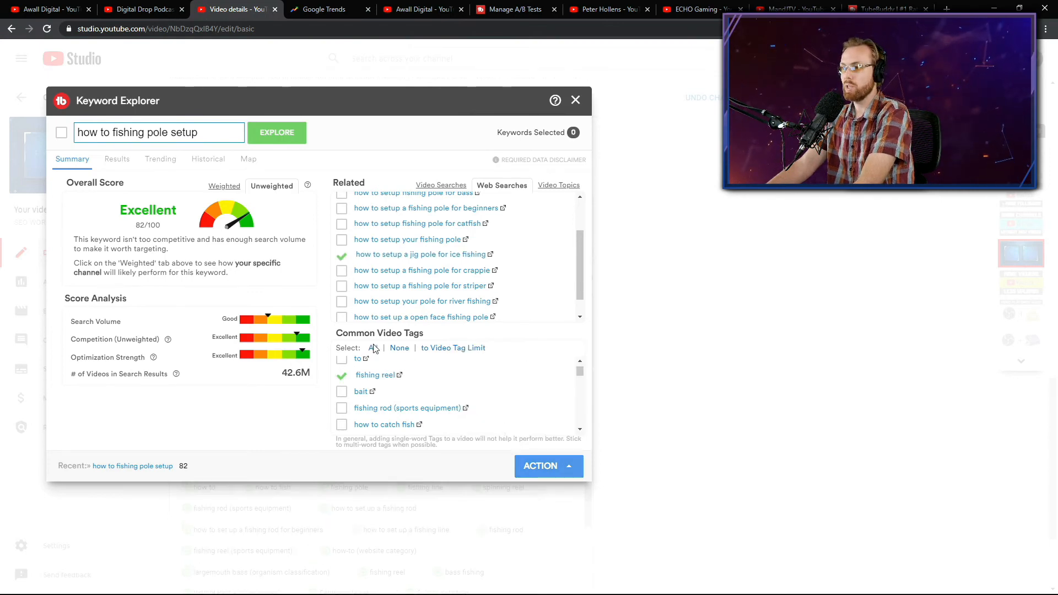
- Select common tags fishing, how to, bass fishing, fish and fishing line, bringing the selection to 16
scroll("up", 3)
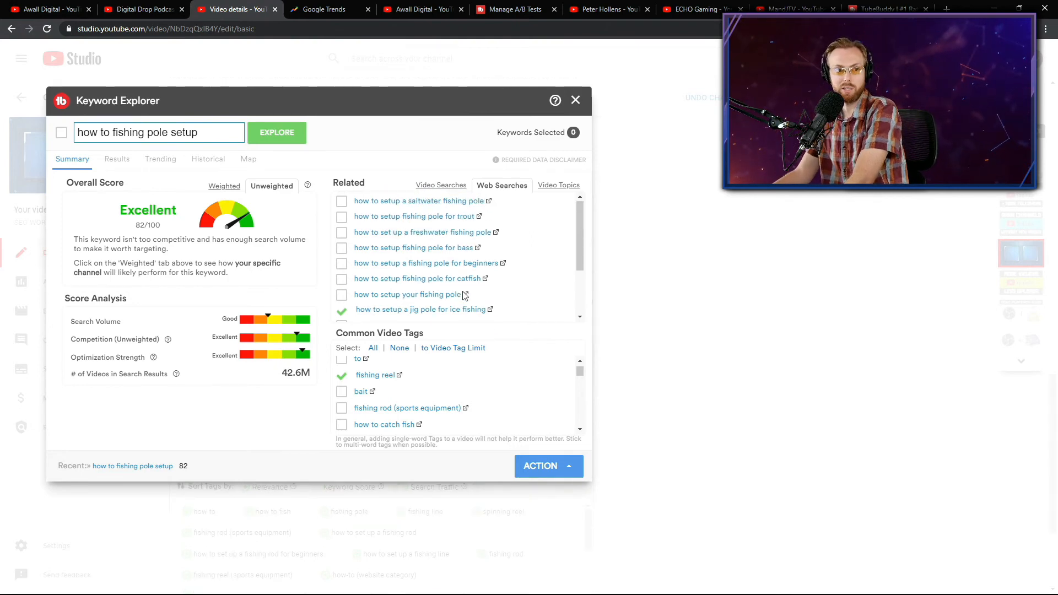
left_click(342, 310)
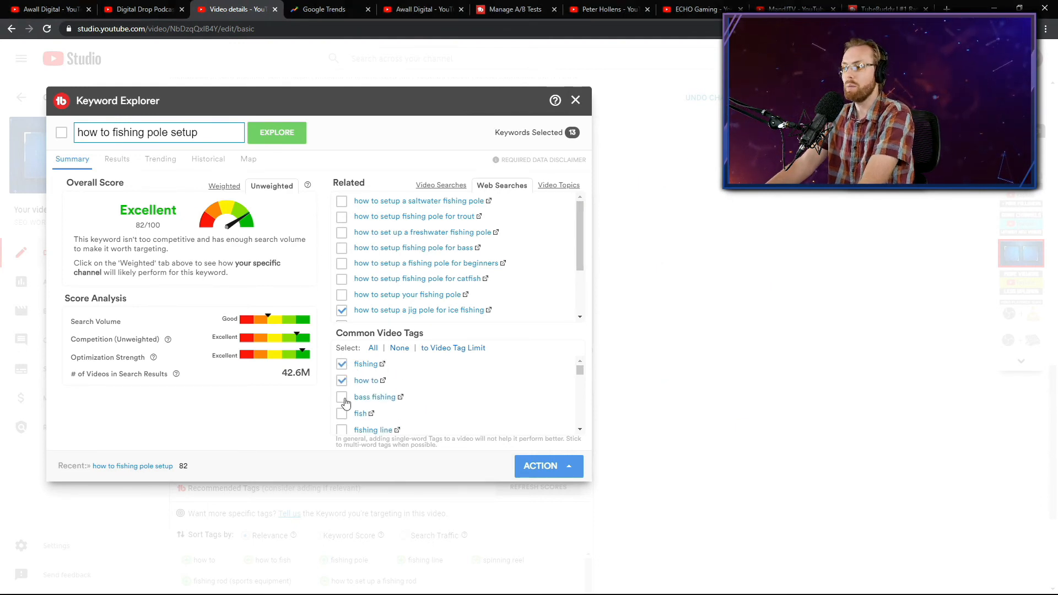
left_click(373, 347)
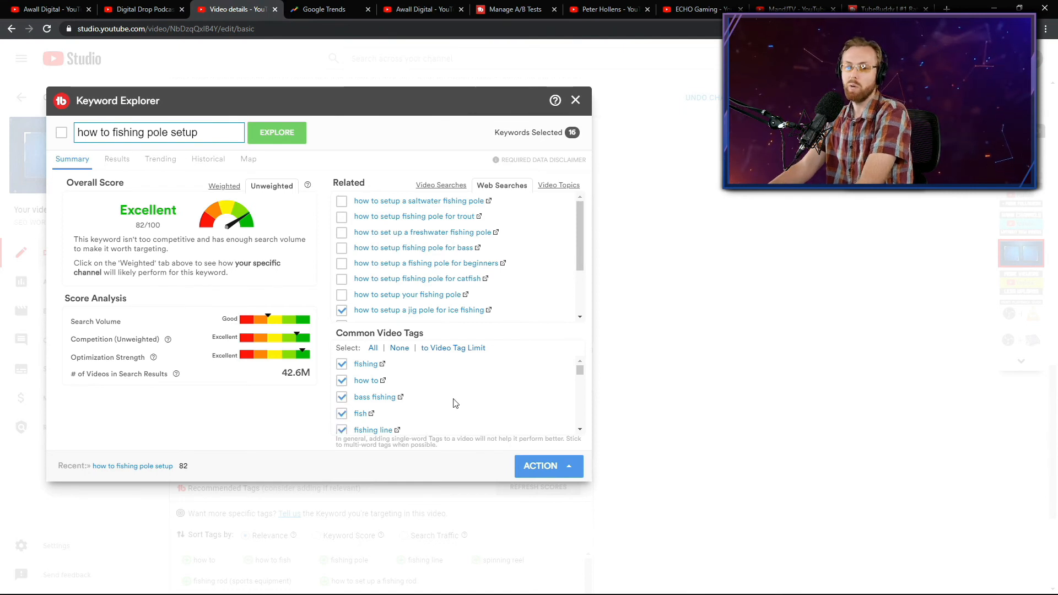